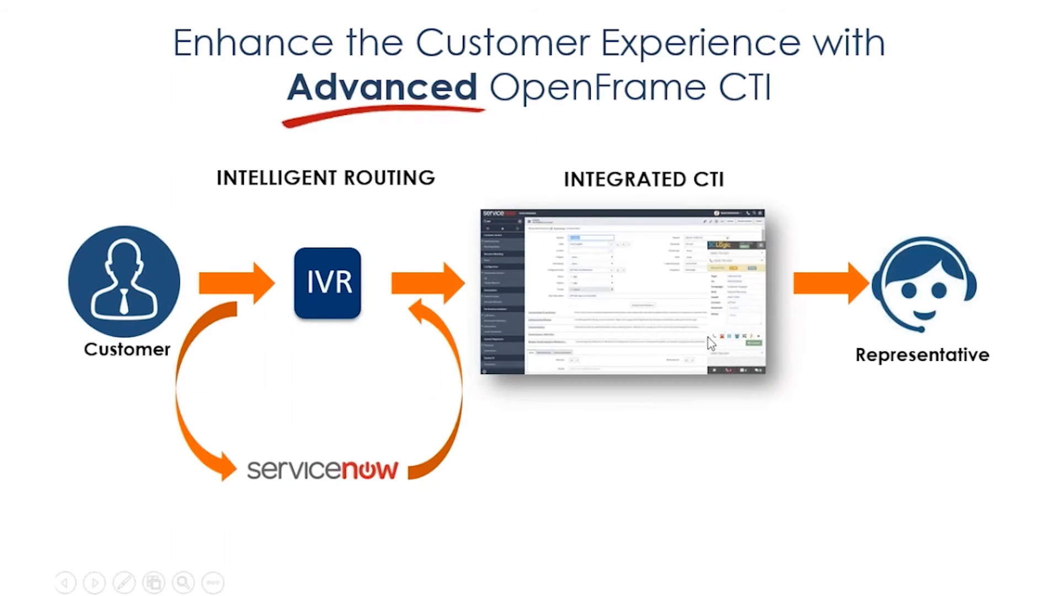
pyautogui.moveTo(917, 370)
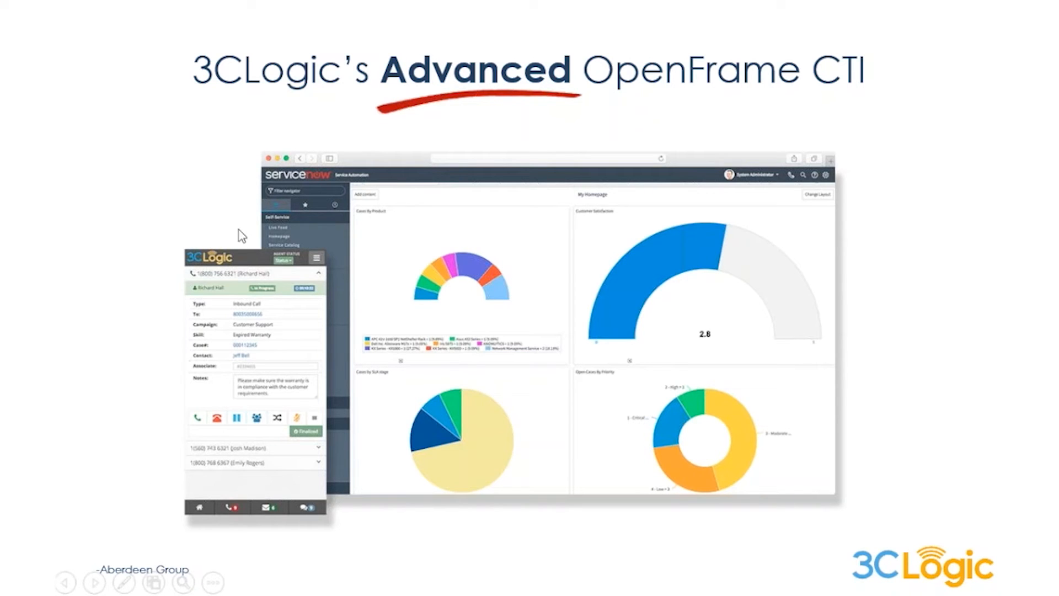
pyautogui.moveTo(243, 224)
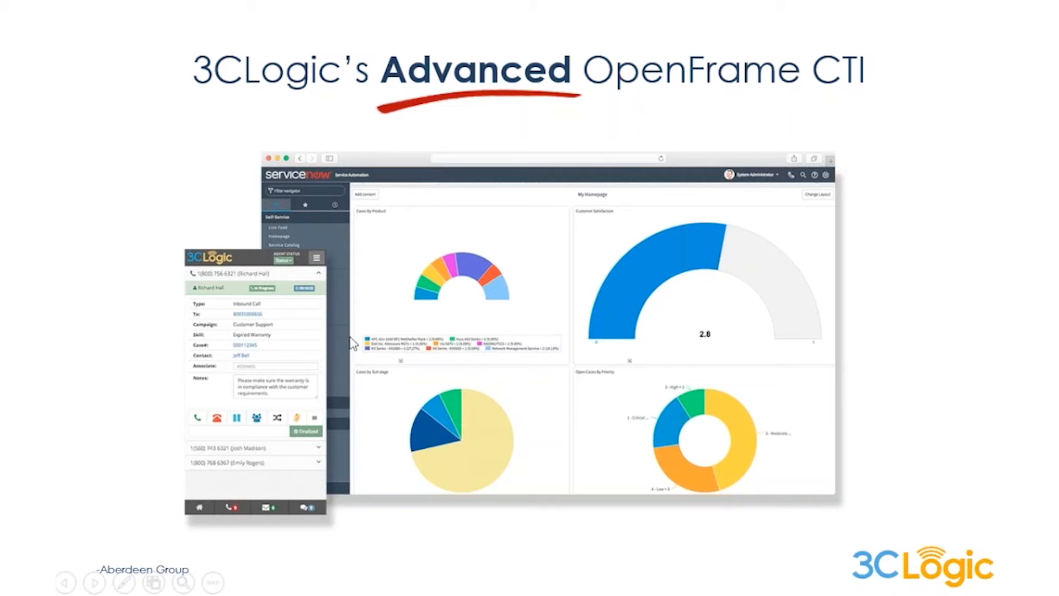
pyautogui.moveTo(120, 225)
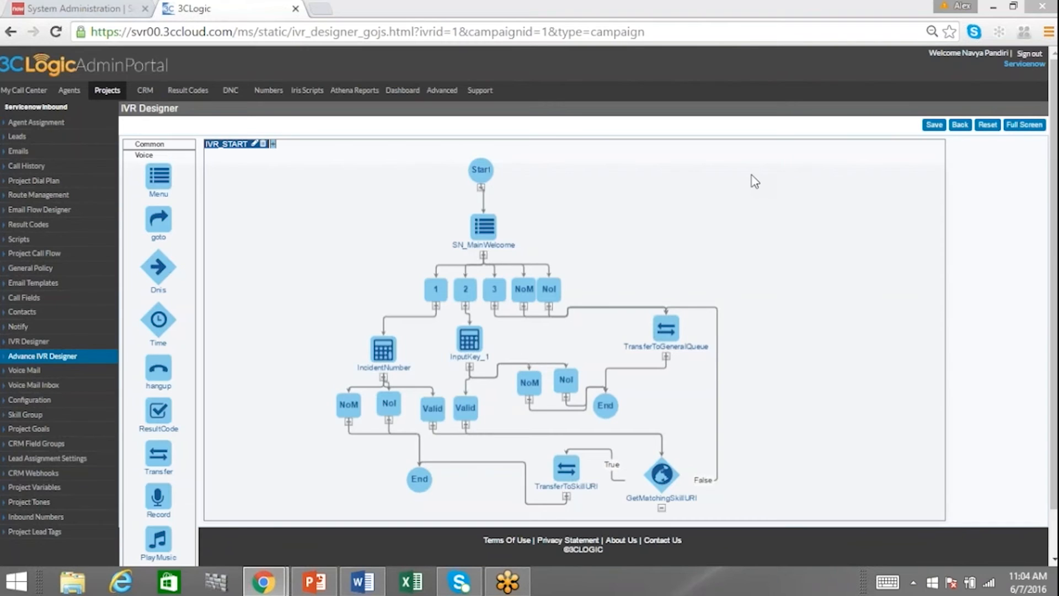
pyautogui.moveTo(743, 167)
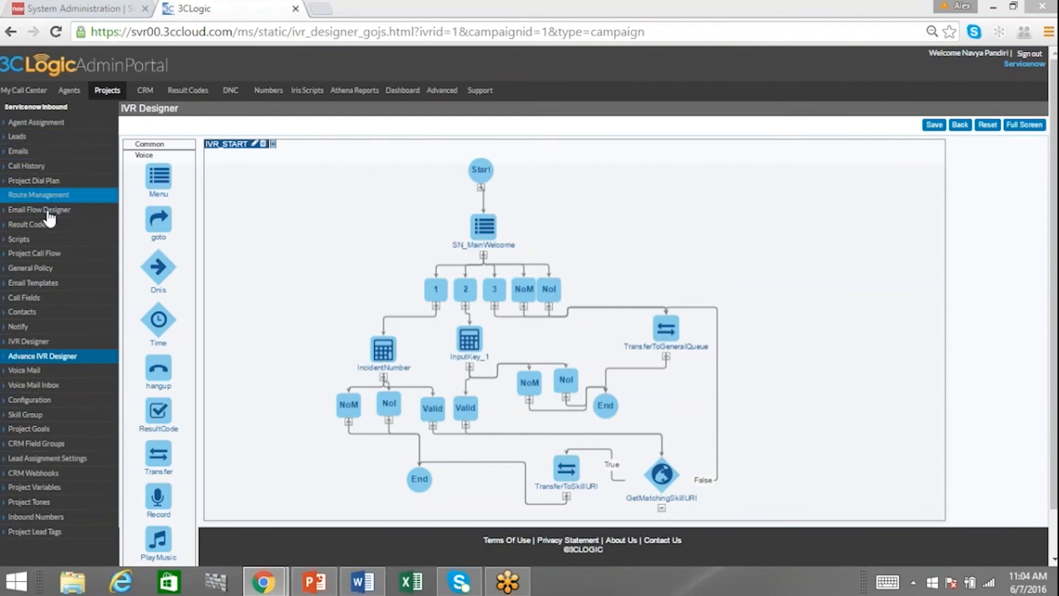
pyautogui.moveTo(34, 531)
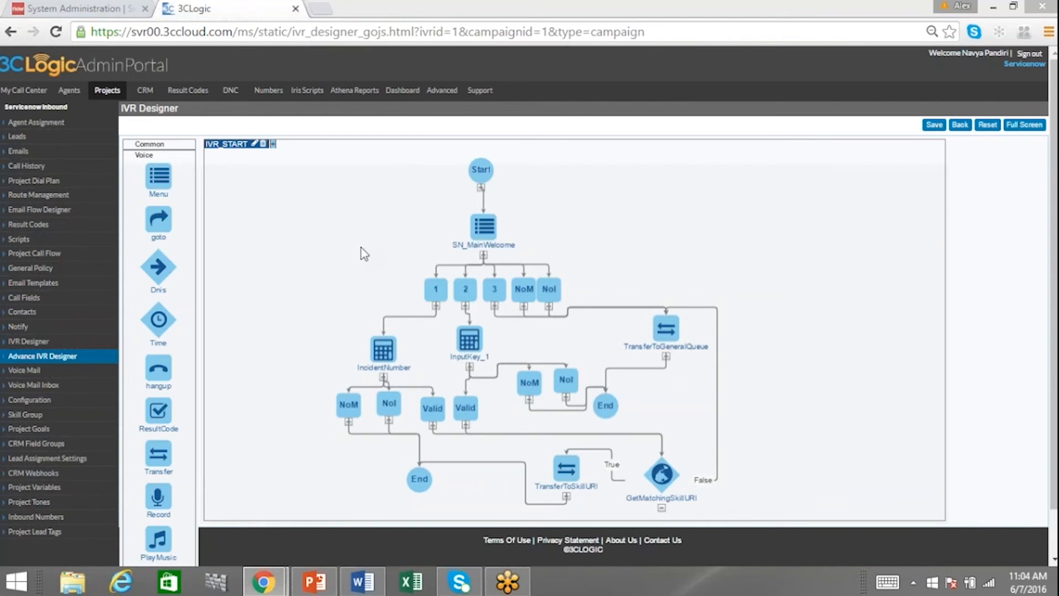
pyautogui.moveTo(370, 223)
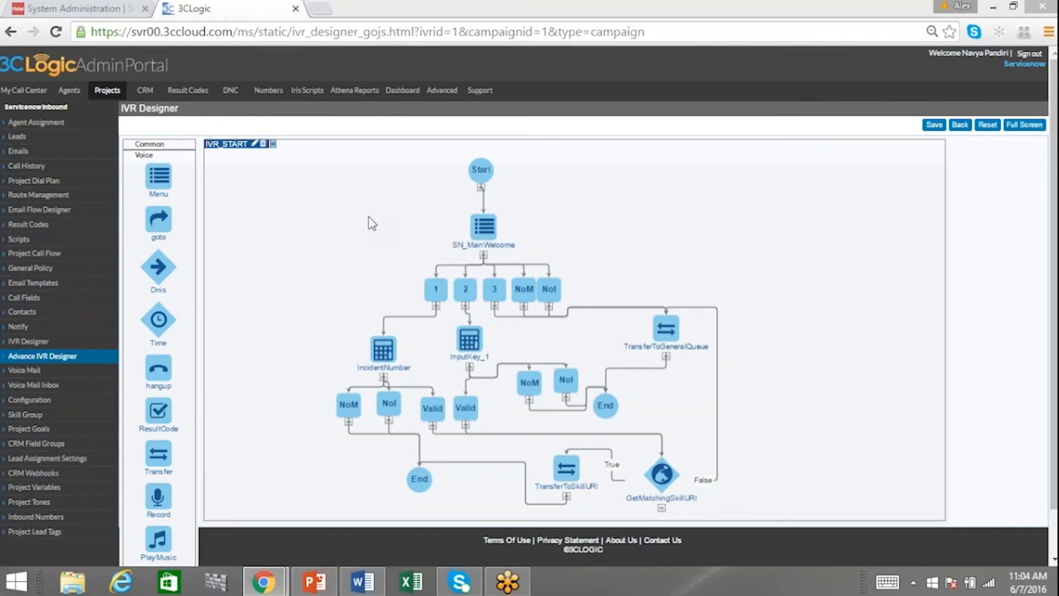
pyautogui.moveTo(375, 224)
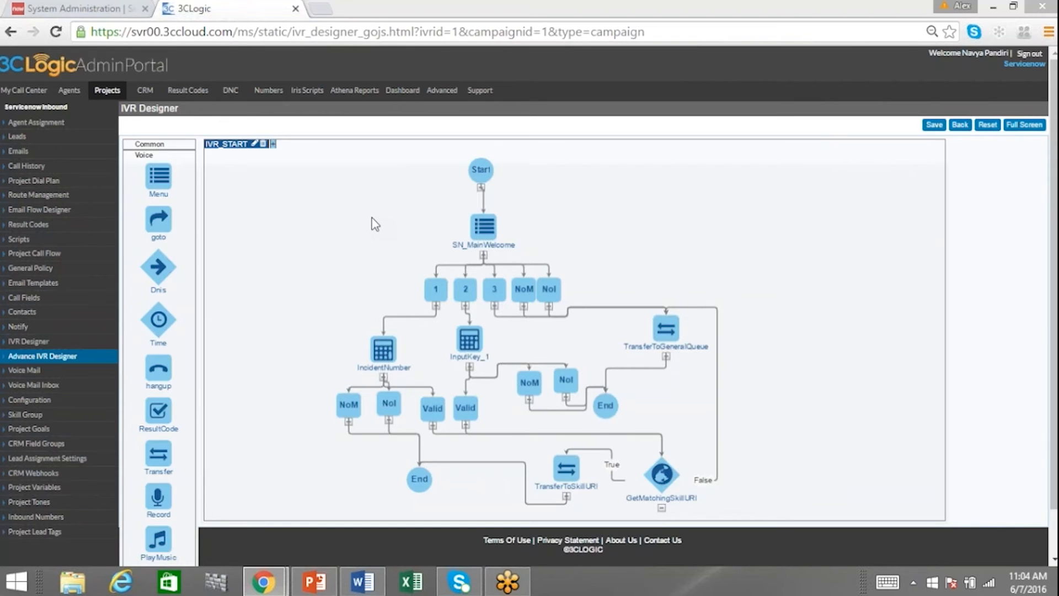
pyautogui.moveTo(431, 394)
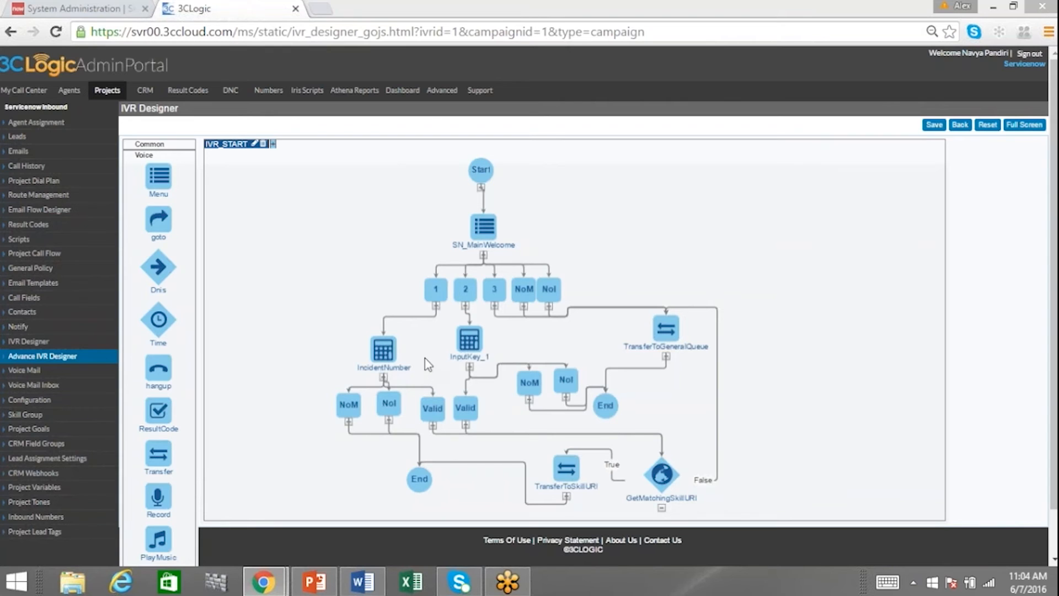
pyautogui.moveTo(458, 183)
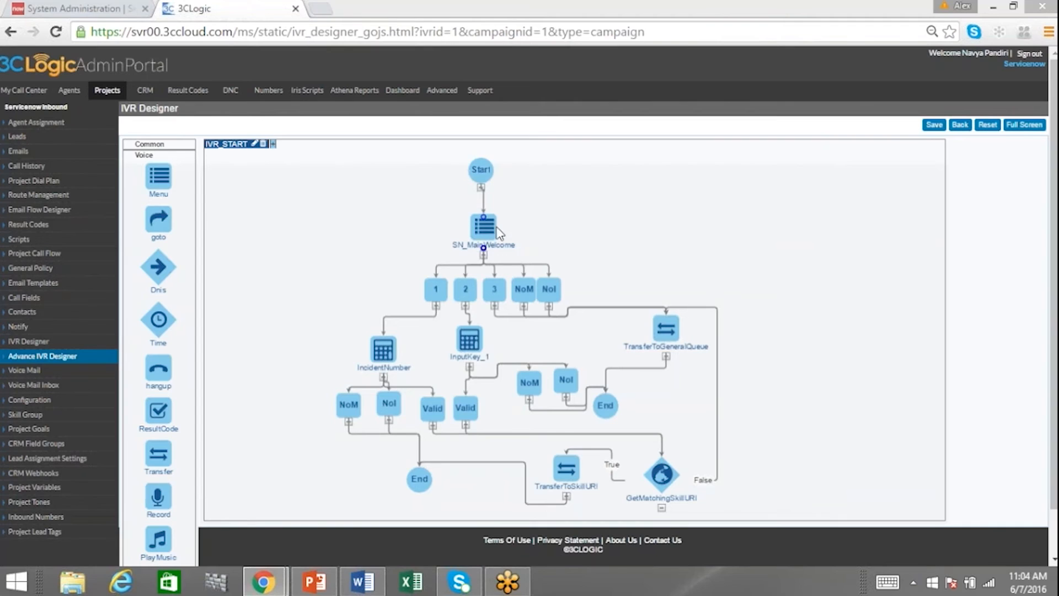
pyautogui.moveTo(405, 353)
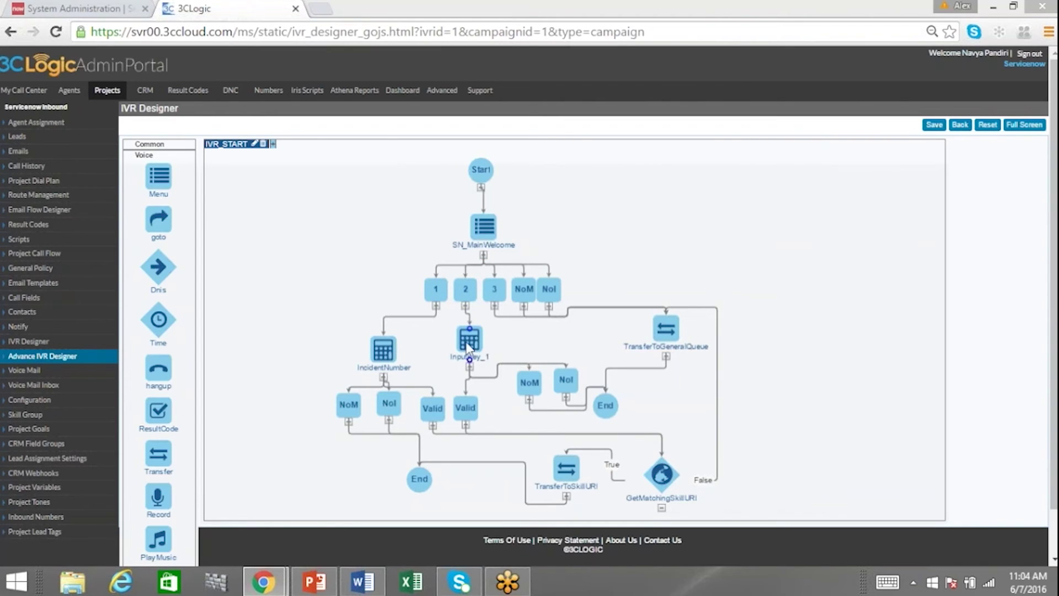
pyautogui.moveTo(466, 356)
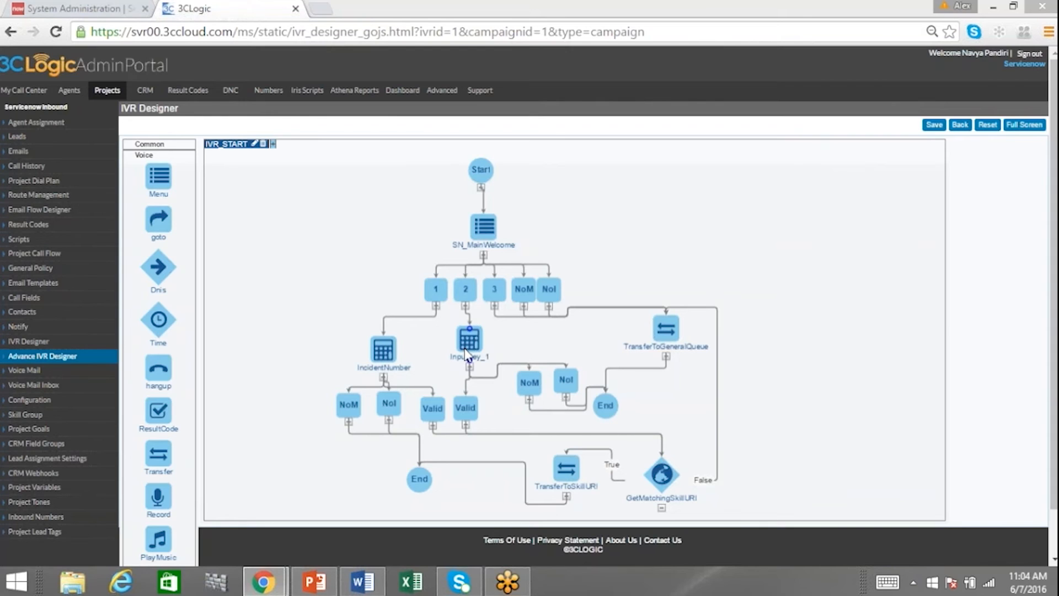
pyautogui.moveTo(503, 318)
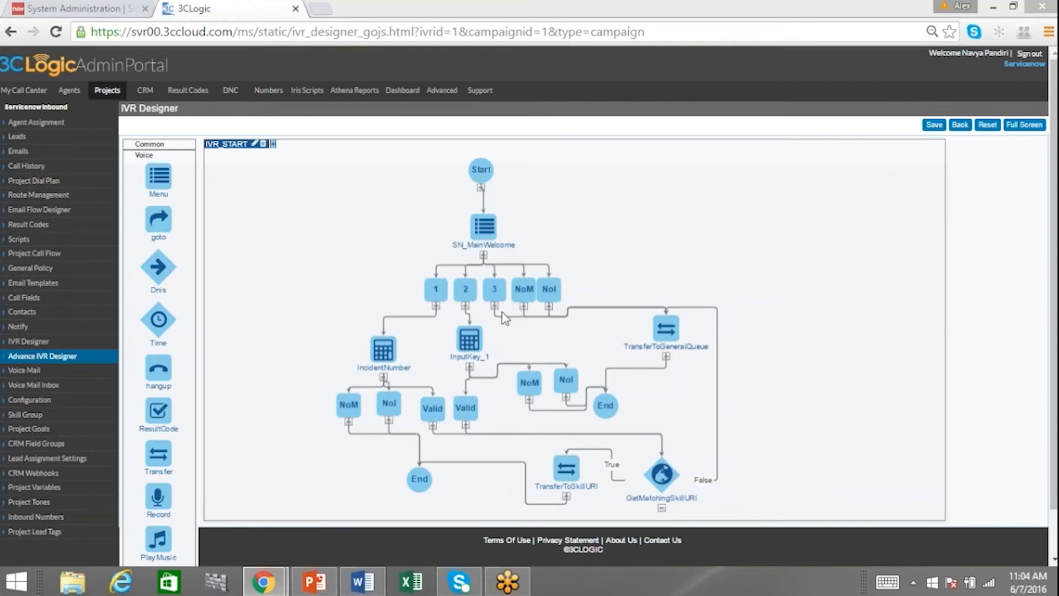
pyautogui.moveTo(470, 381)
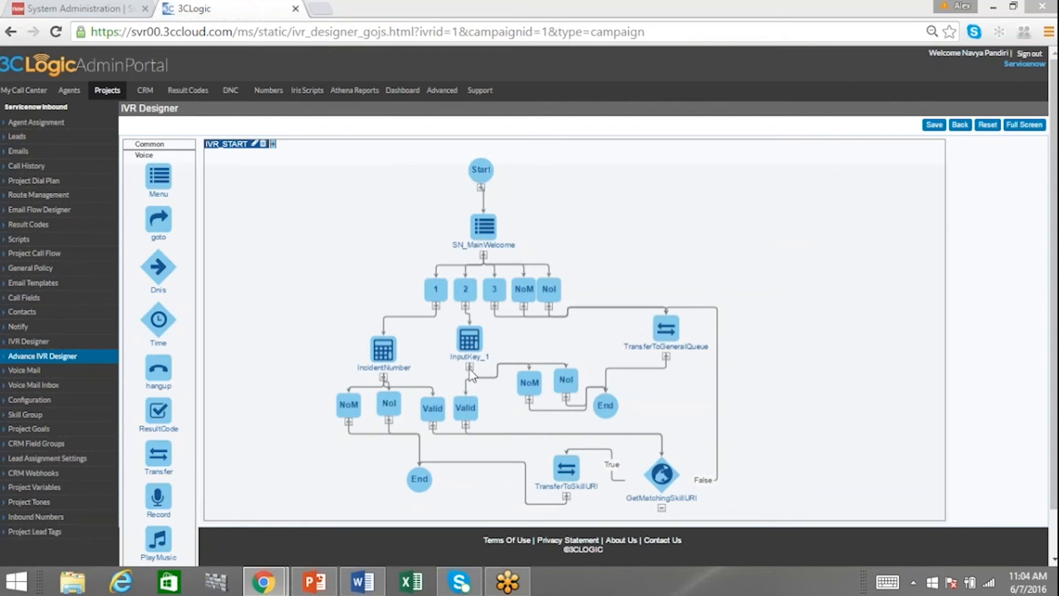
pyautogui.moveTo(454, 426)
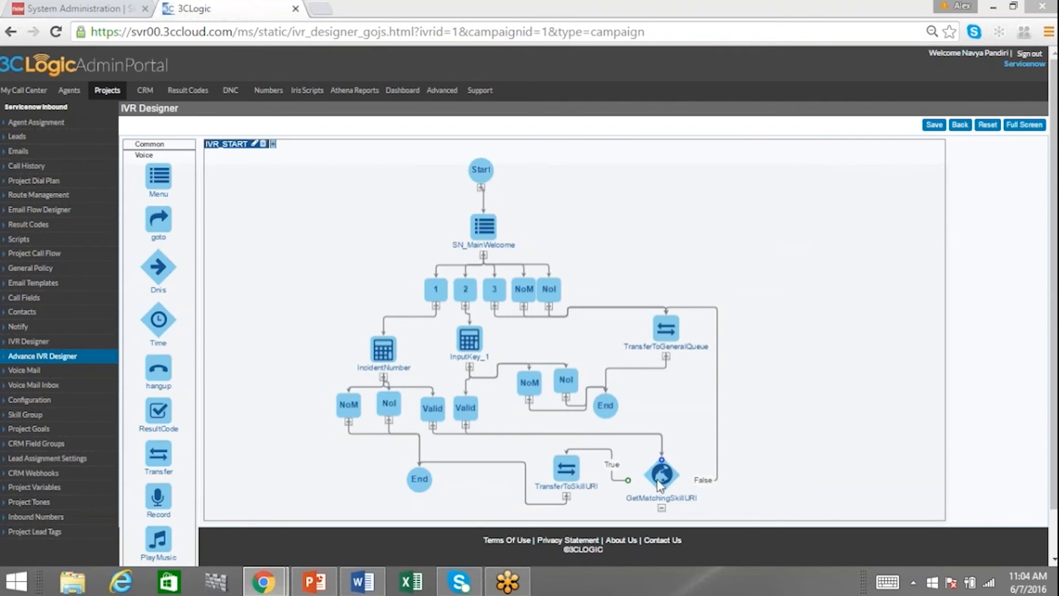
pyautogui.moveTo(668, 500)
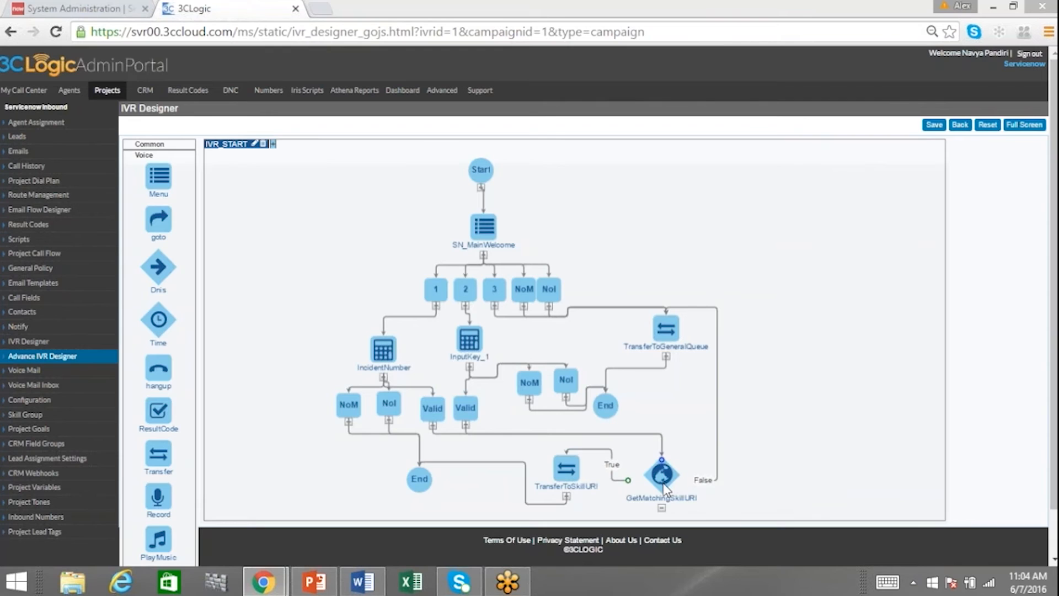
pyautogui.moveTo(666, 485)
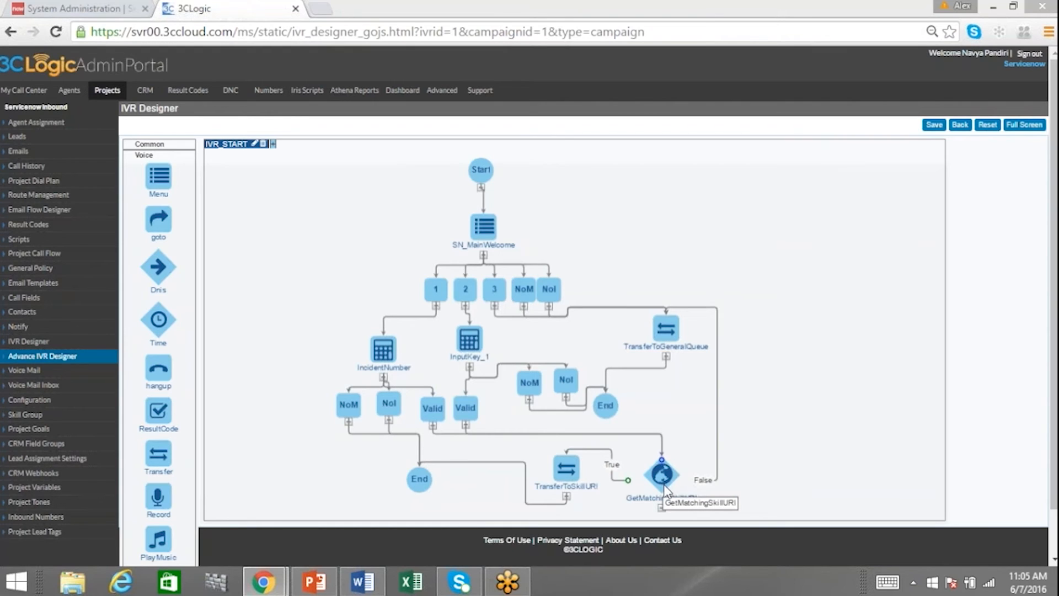
pyautogui.moveTo(190, 196)
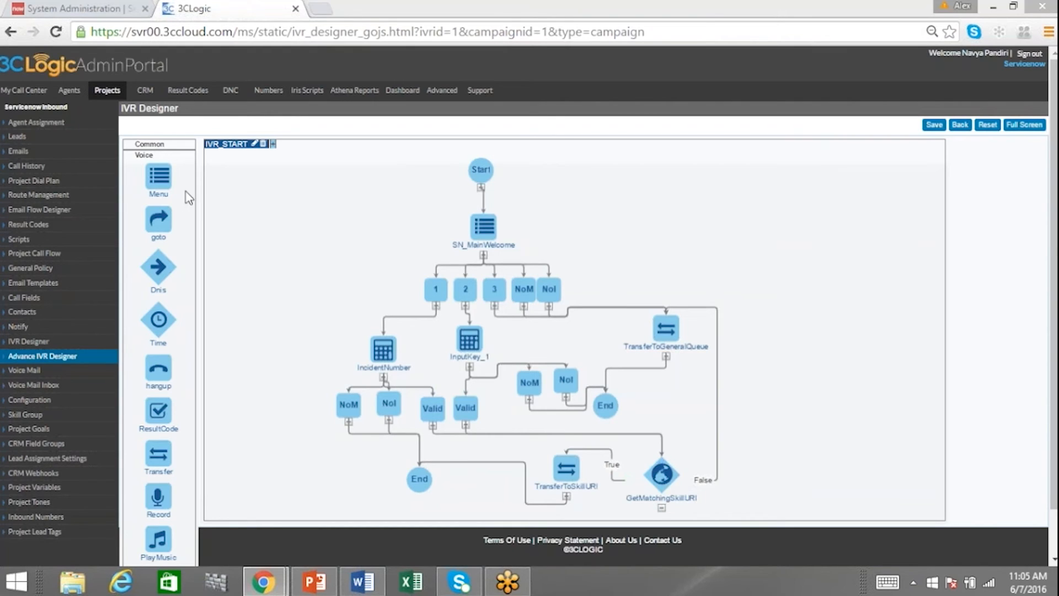
pyautogui.moveTo(248, 250)
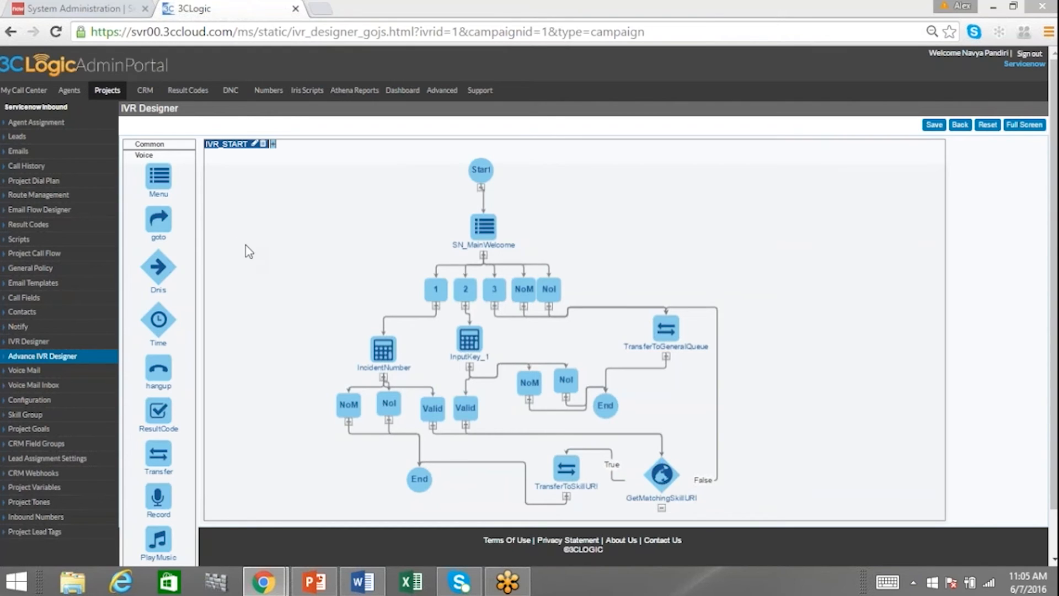
pyautogui.moveTo(245, 210)
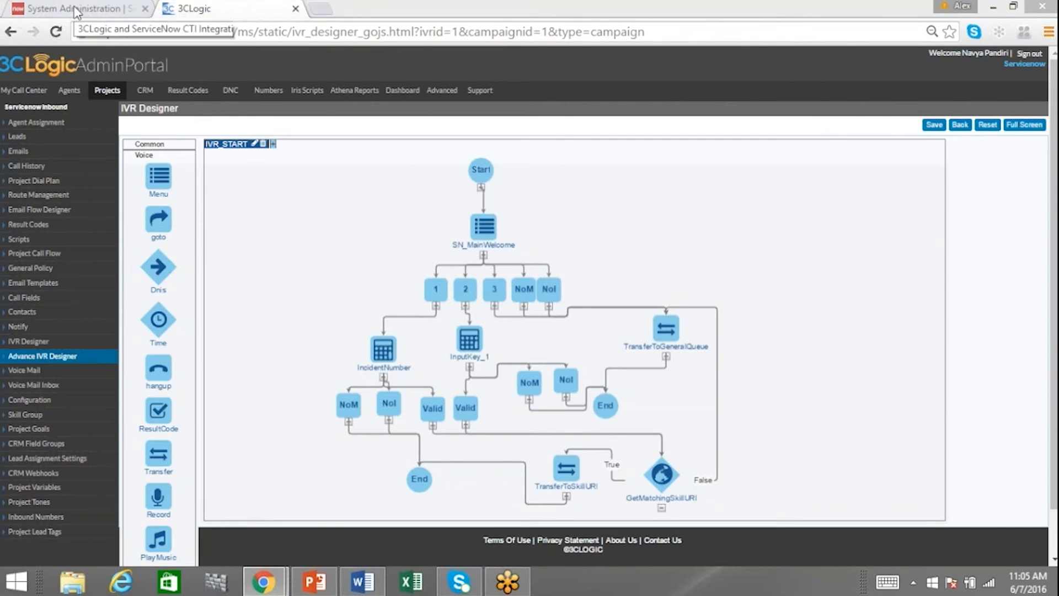
# - Filter the navigator for 'match' and show the four call-routing Matching Rules
pyautogui.click(77, 9)
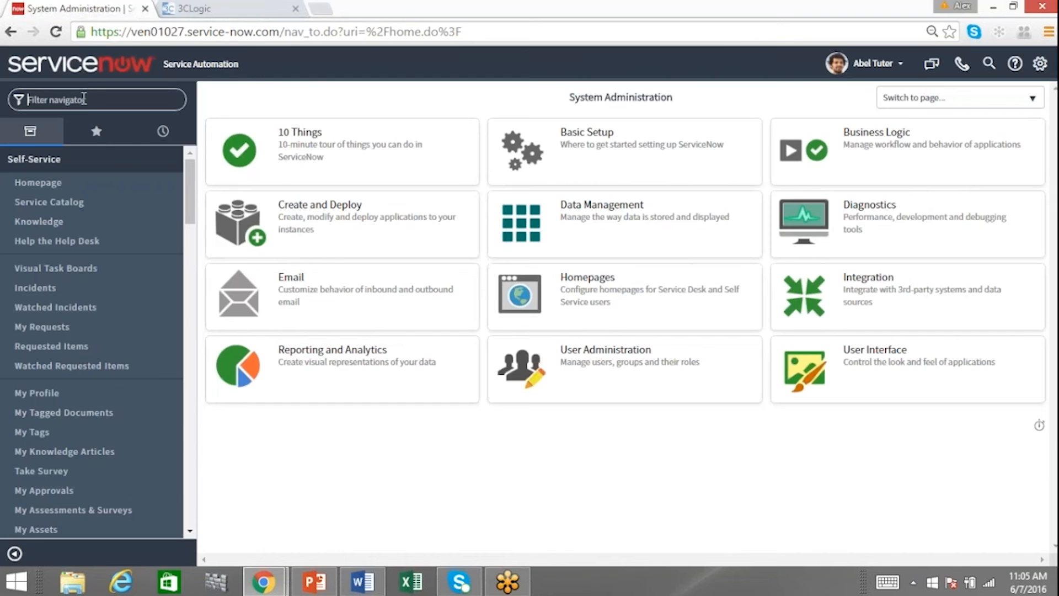
pyautogui.write('match')
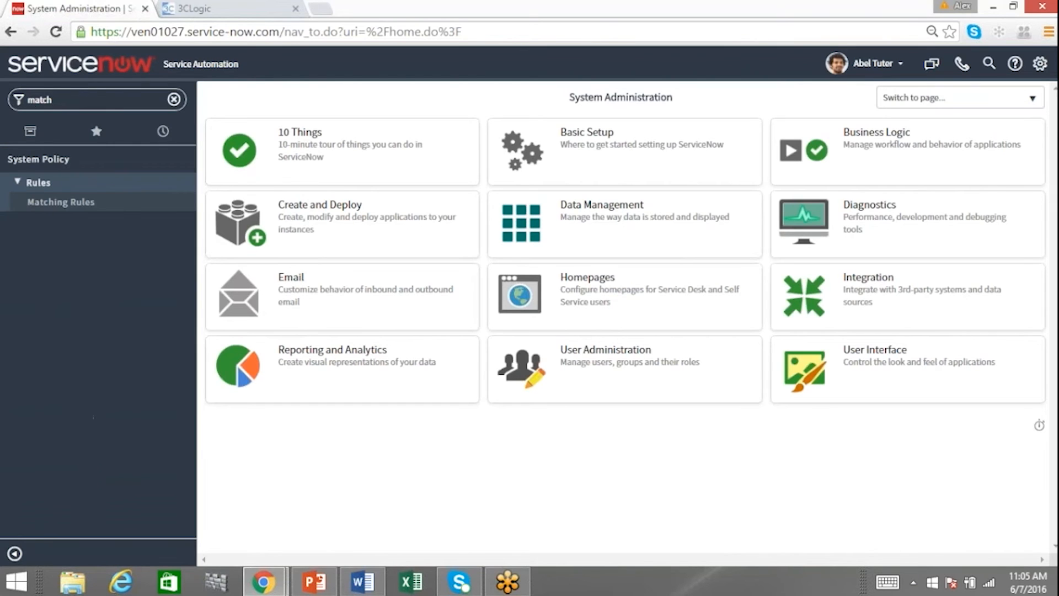
pyautogui.click(61, 201)
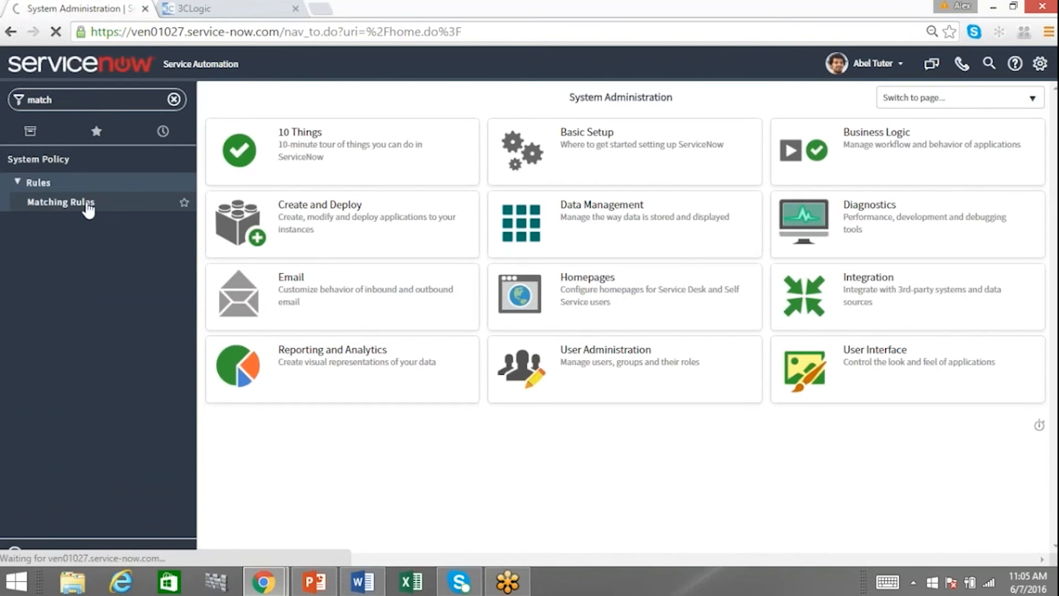
pyautogui.click(60, 202)
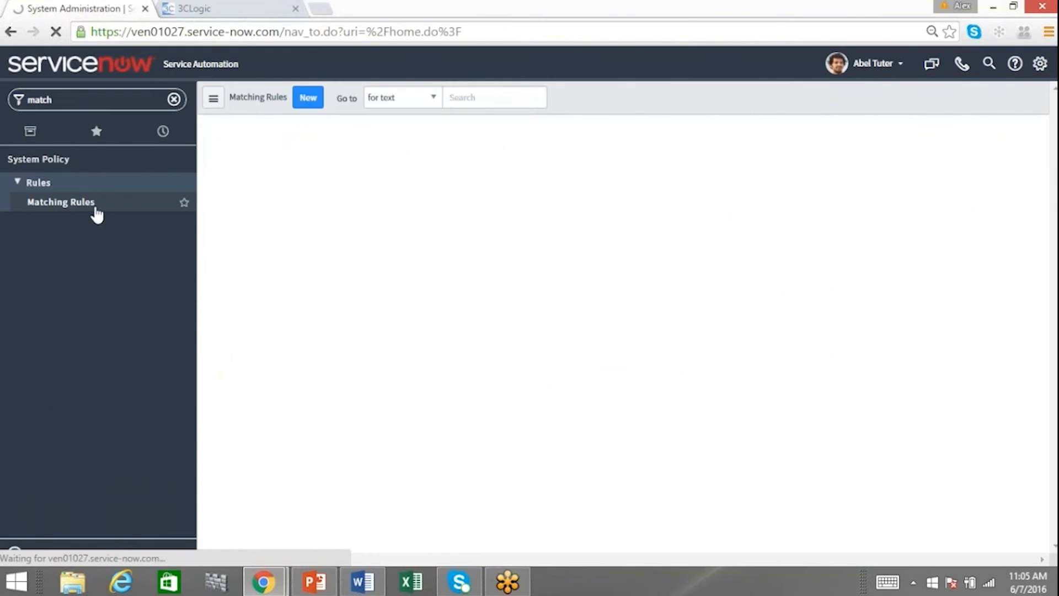
pyautogui.click(60, 202)
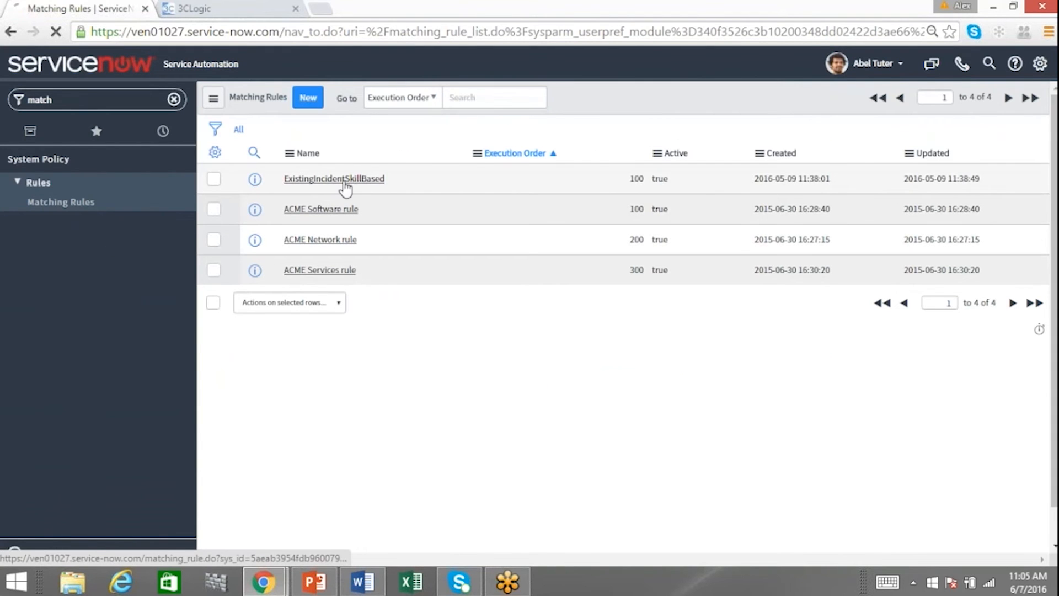
pyautogui.click(333, 179)
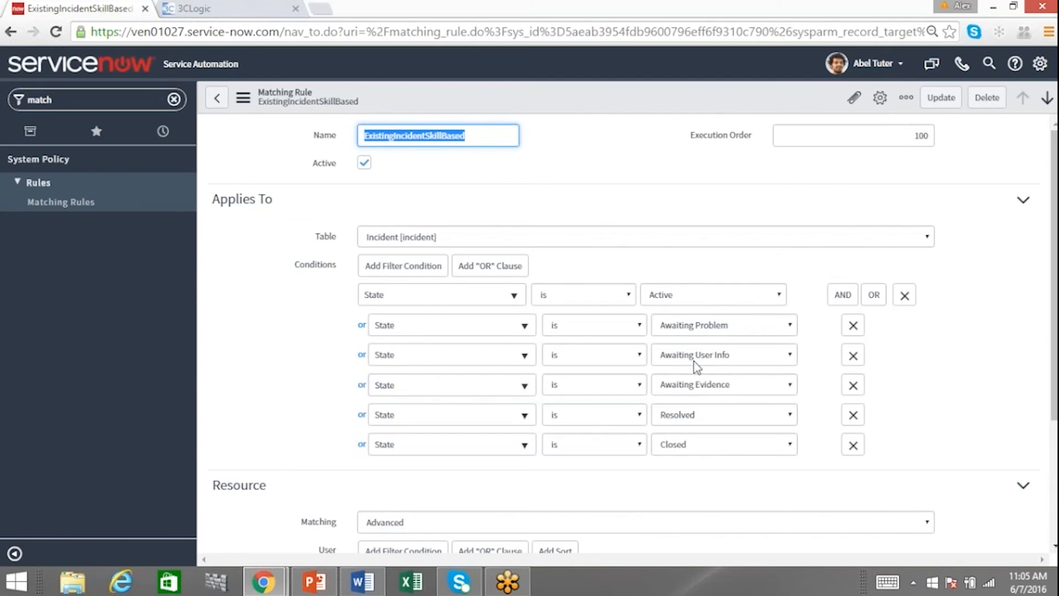
pyautogui.scroll(-3)
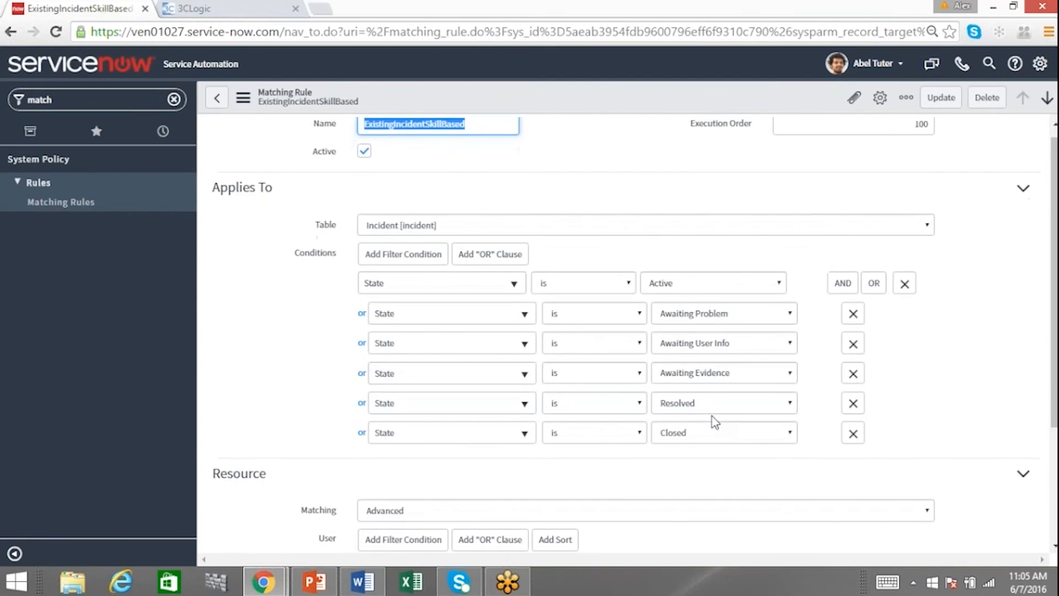
pyautogui.scroll(-3)
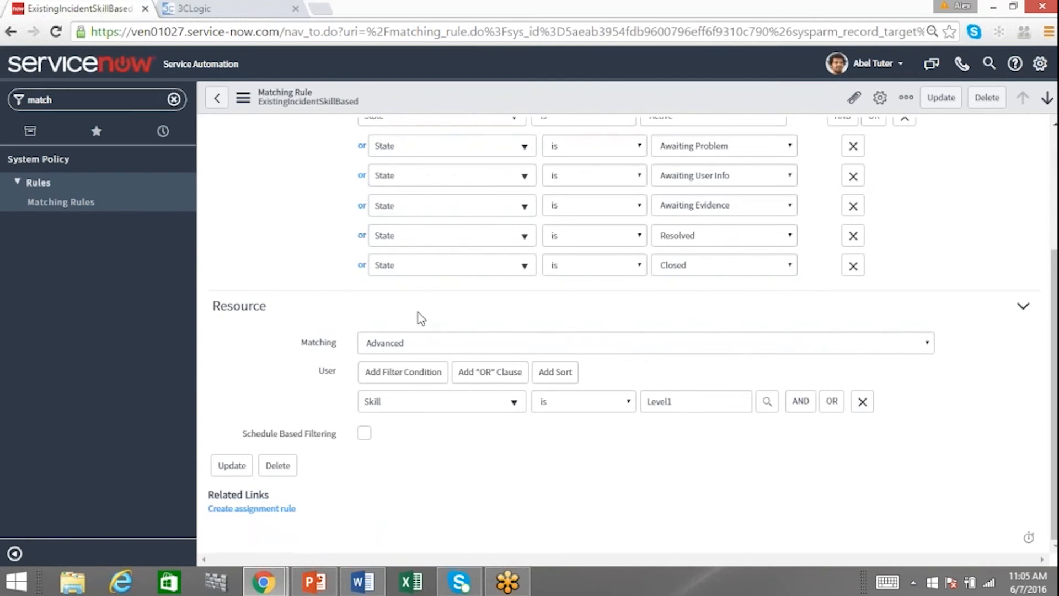
pyautogui.moveTo(741, 423)
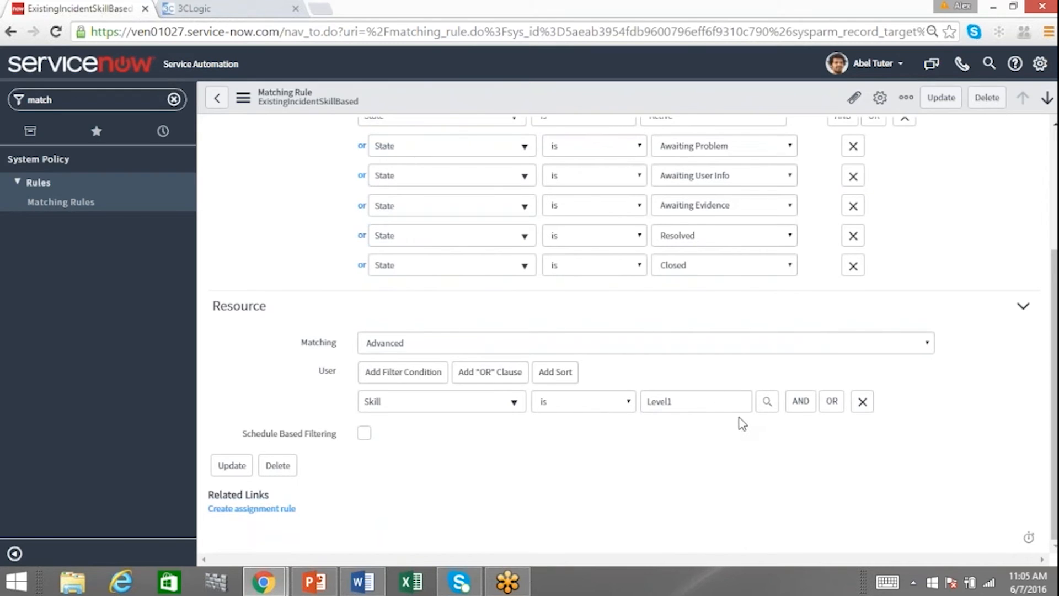
pyautogui.moveTo(734, 419)
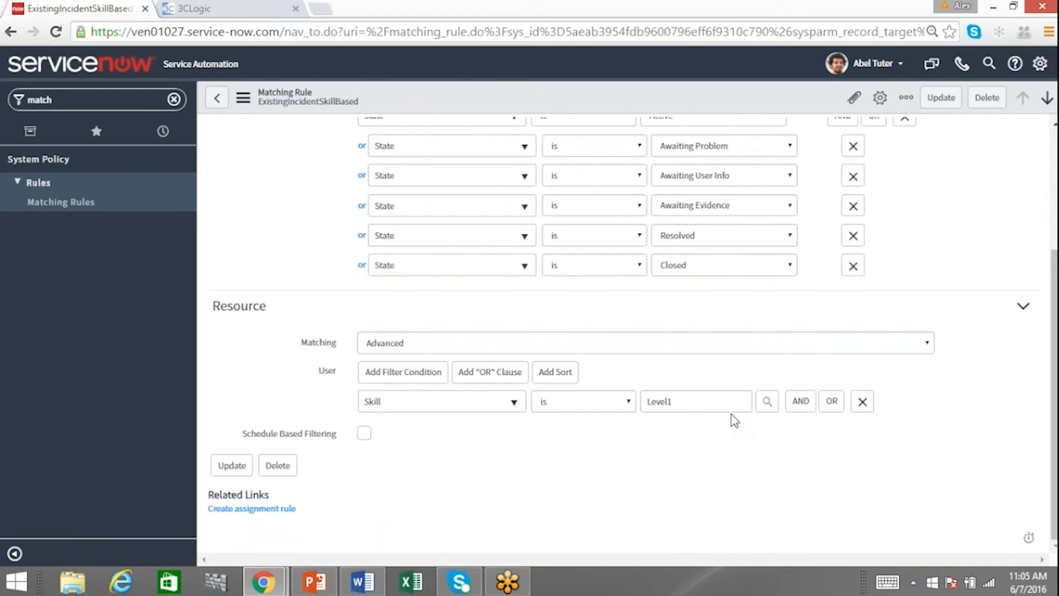
pyautogui.click(695, 401)
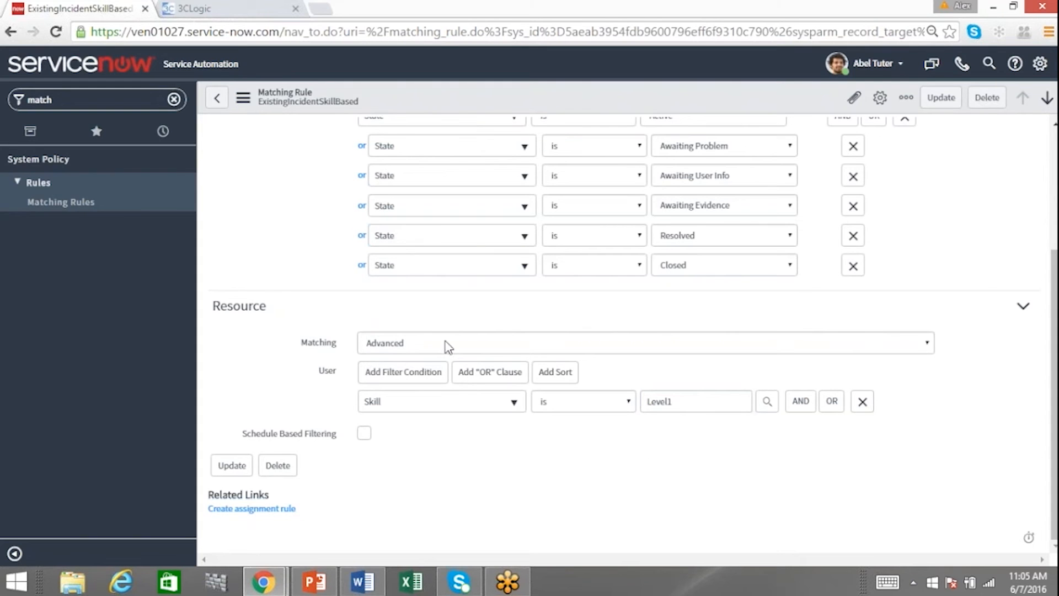
pyautogui.click(199, 9)
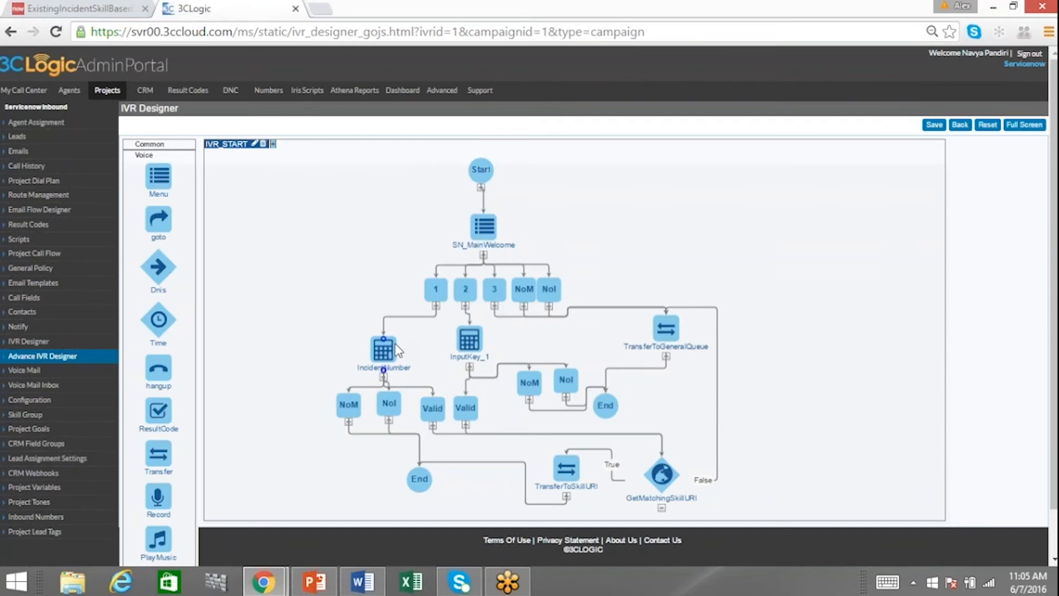
pyautogui.moveTo(682, 503)
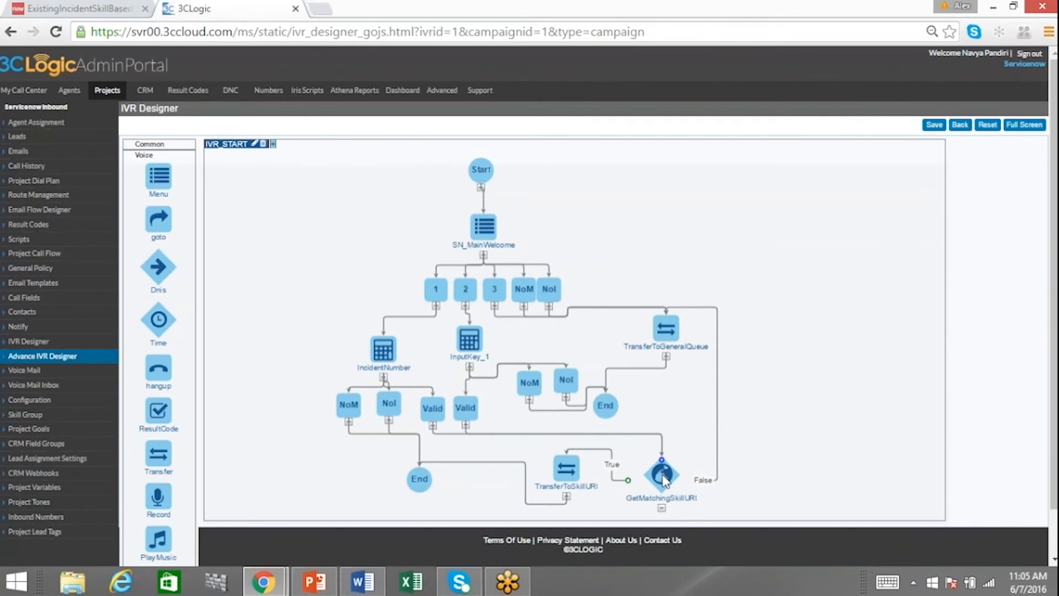
pyautogui.moveTo(663, 481)
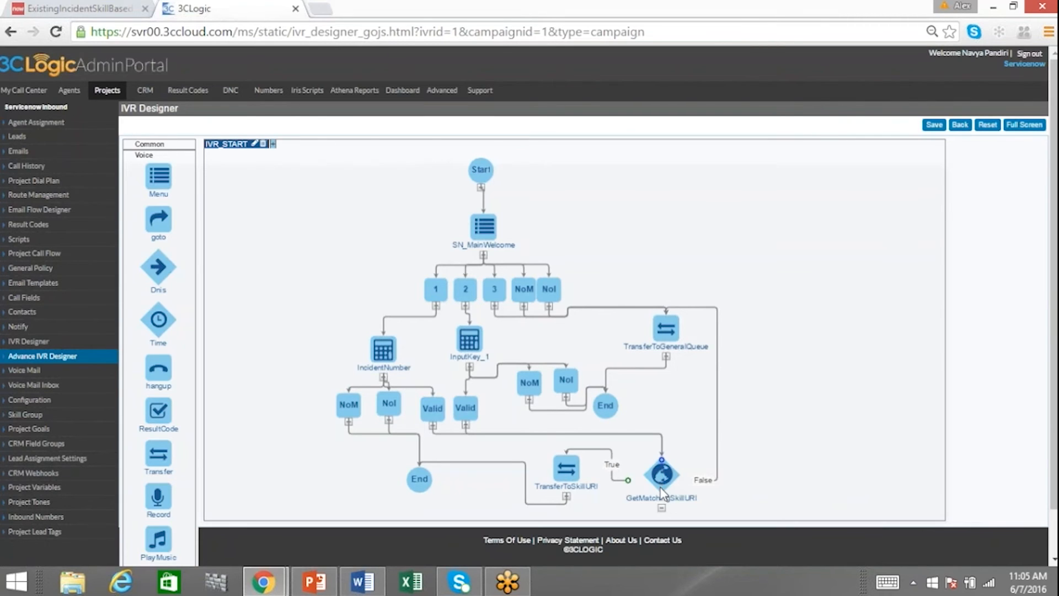
pyautogui.moveTo(663, 497)
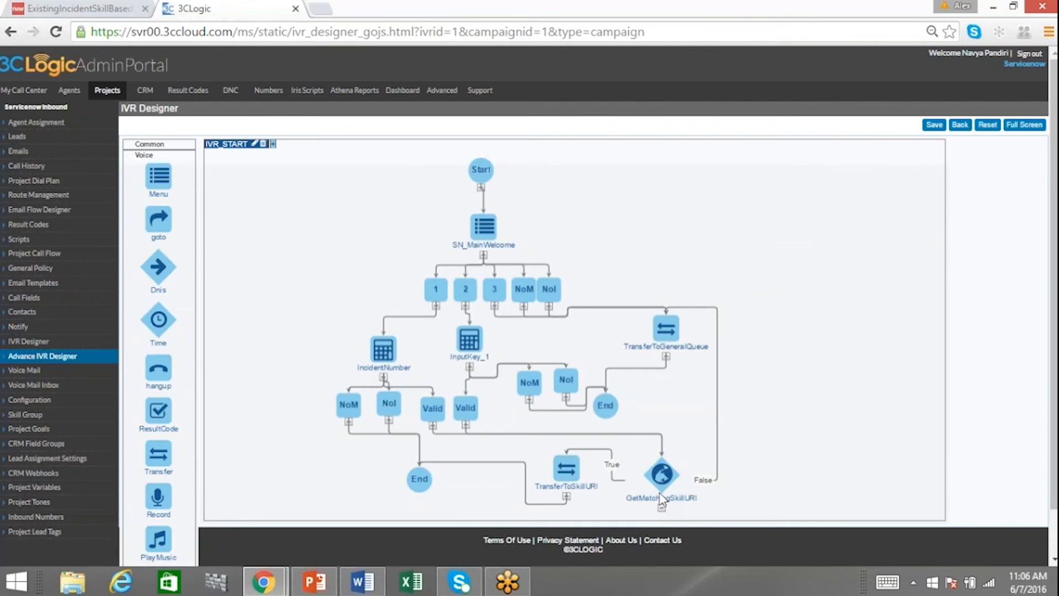
pyautogui.click(77, 8)
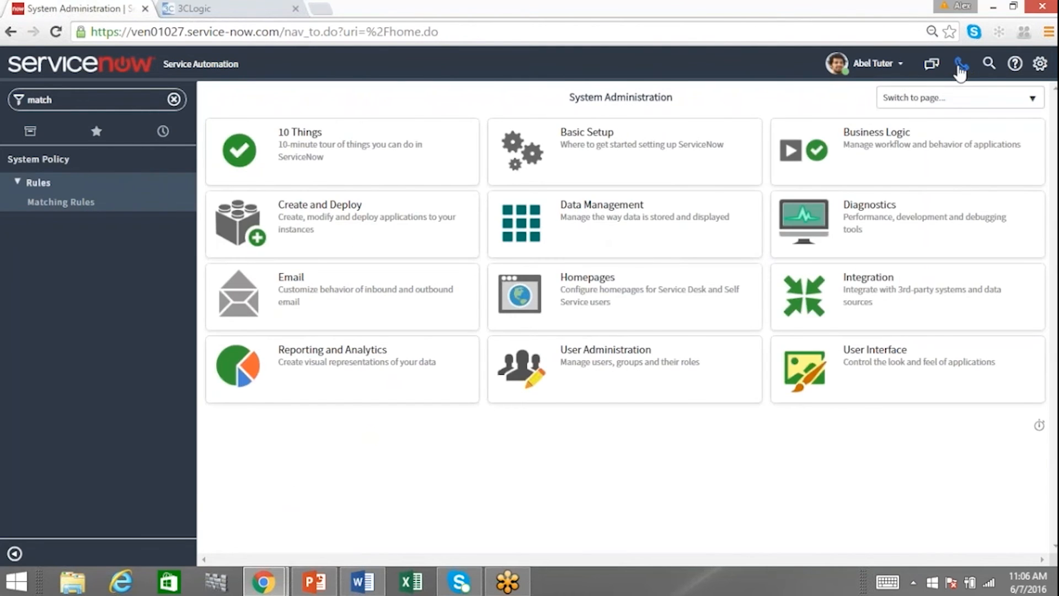
# - Bring up the 3CLogic CTI panel from the banner and reposition it on the page
pyautogui.click(960, 63)
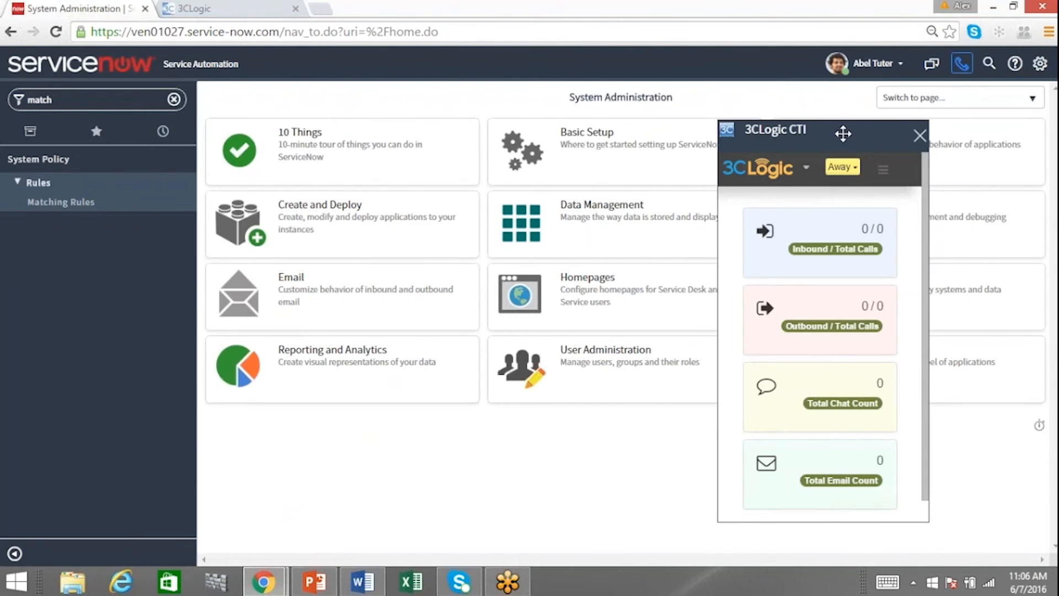
pyautogui.moveTo(843, 133); pyautogui.dragTo(491, 171)
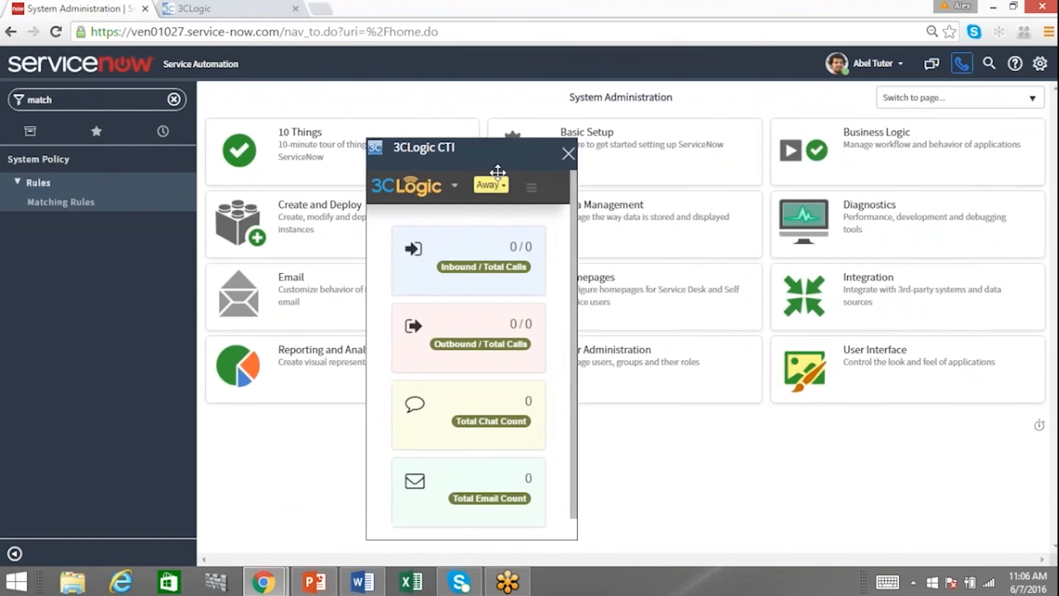
pyautogui.moveTo(499, 171); pyautogui.dragTo(964, 165)
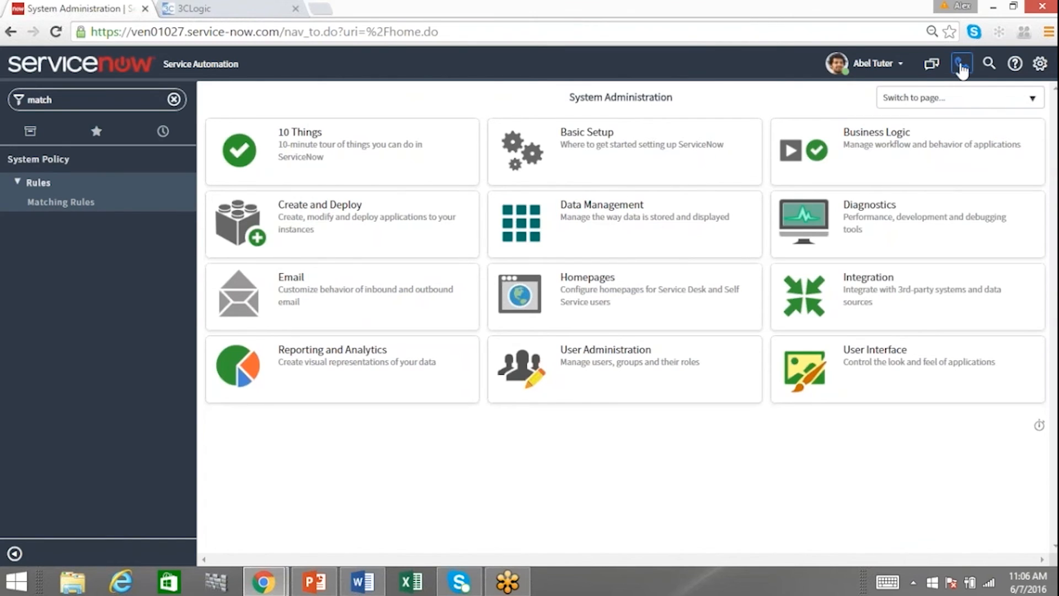
pyautogui.click(961, 62)
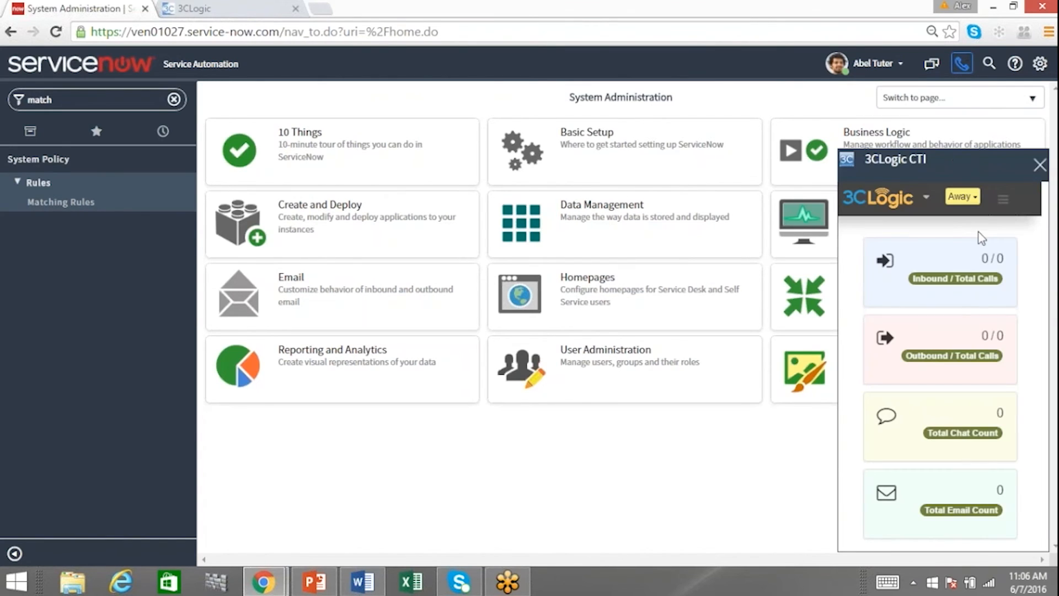
# - Change the agent status from Away to Available so an inbound call can arrive
pyautogui.click(962, 196)
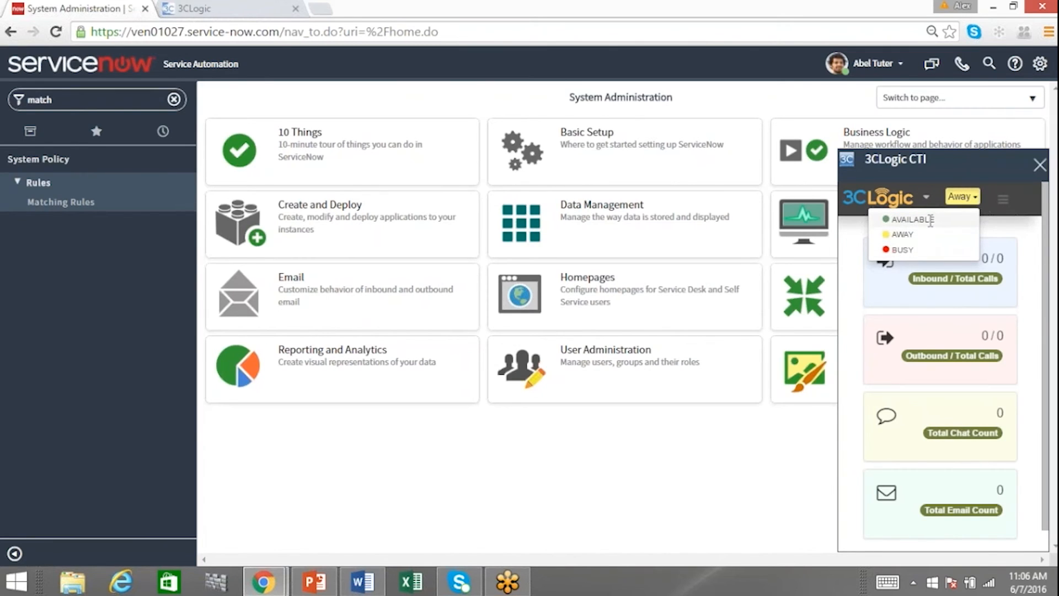
pyautogui.click(911, 218)
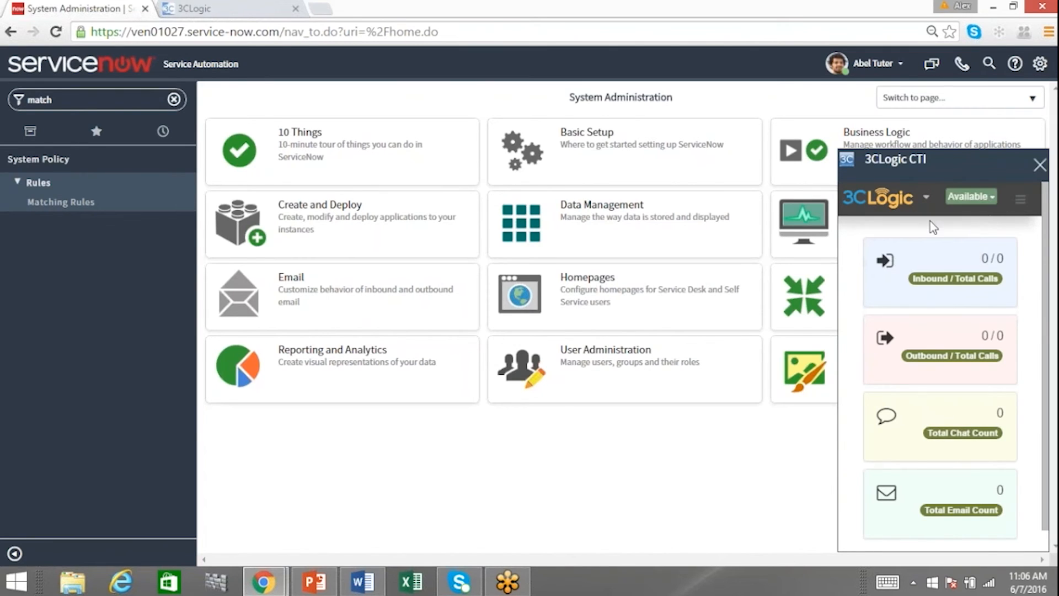
pyautogui.moveTo(629, 472)
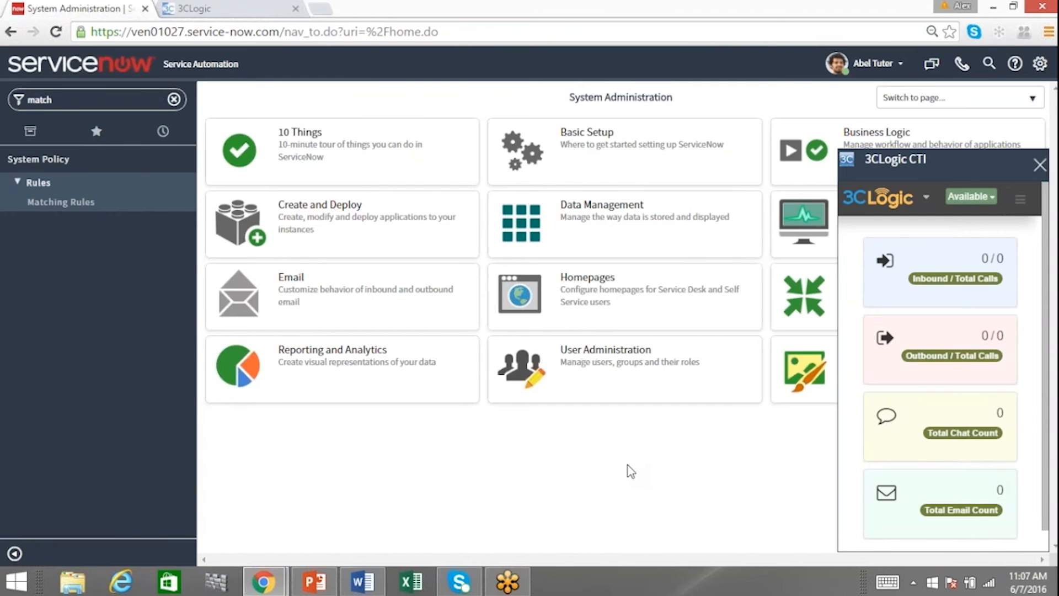
pyautogui.click(971, 197)
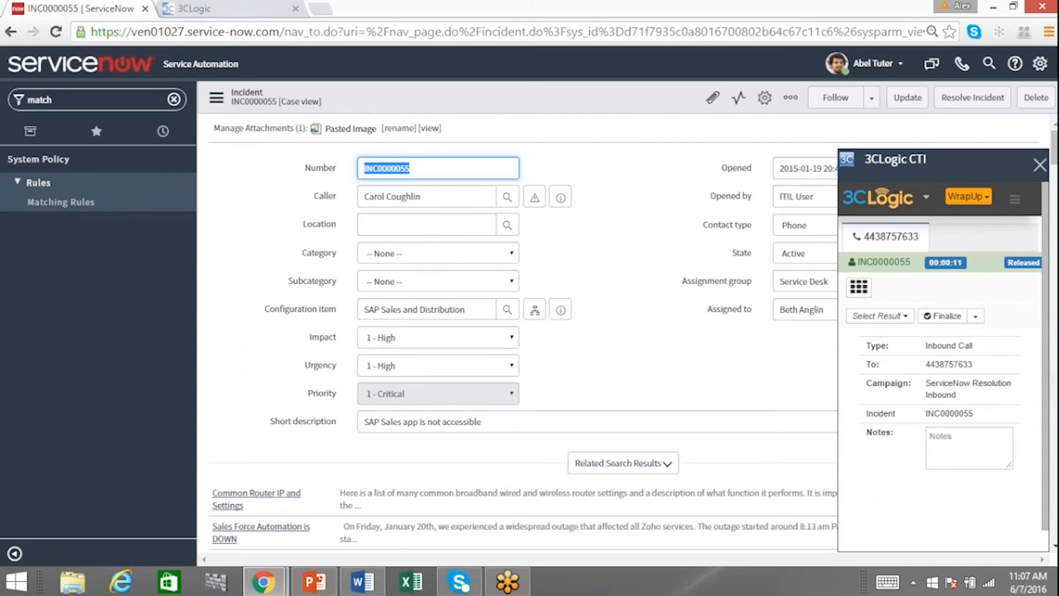
pyautogui.moveTo(569, 387)
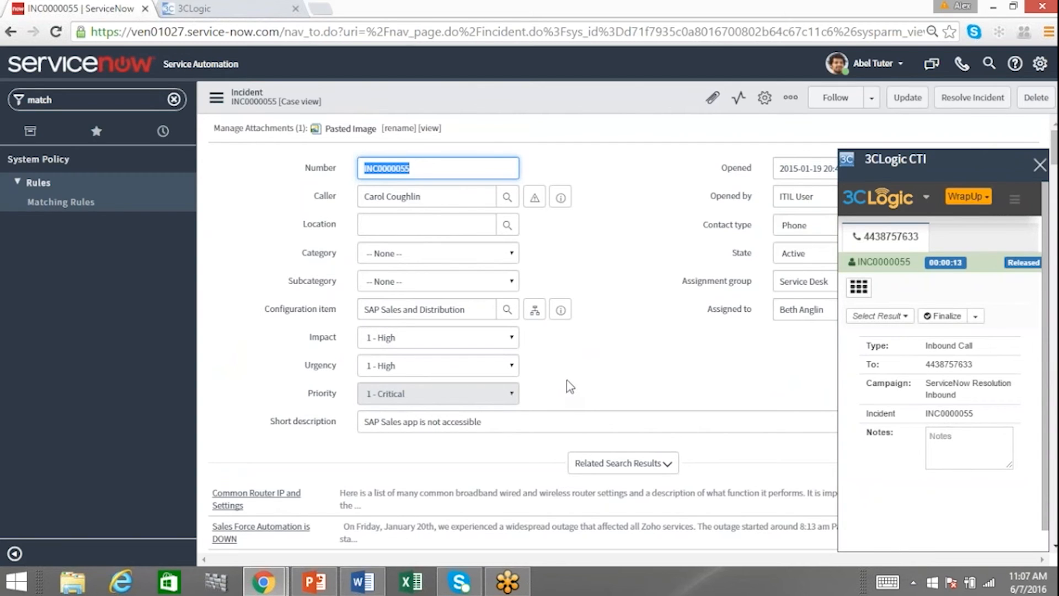
pyautogui.moveTo(565, 384)
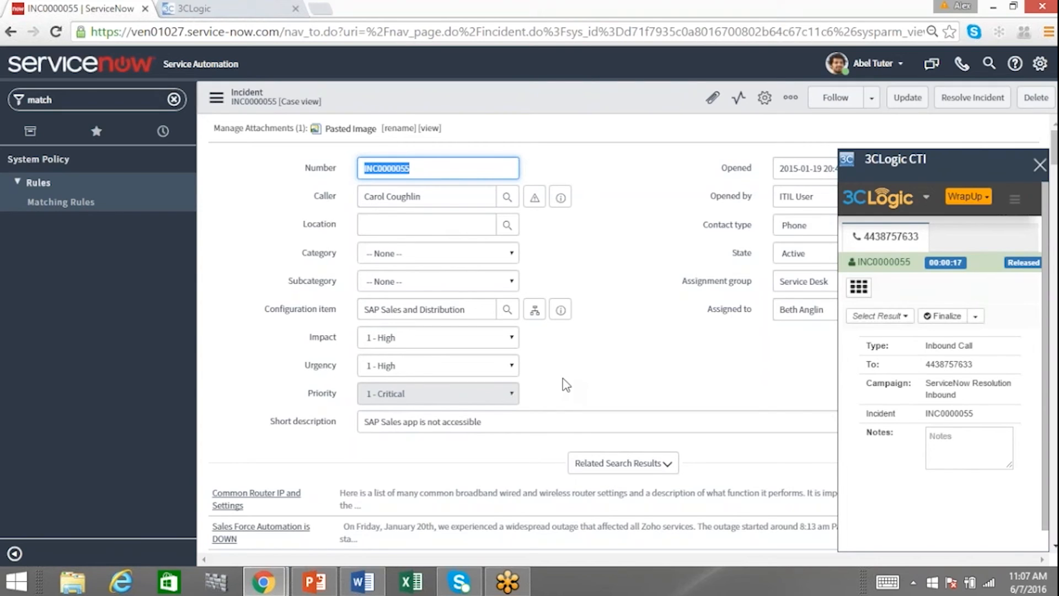
pyautogui.moveTo(572, 327)
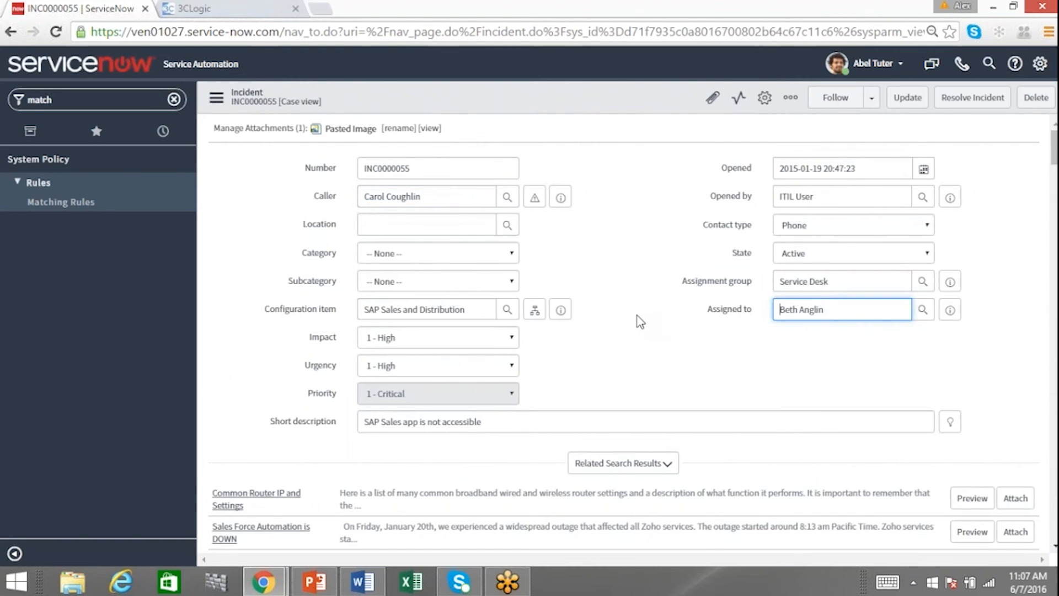
pyautogui.moveTo(959, 66)
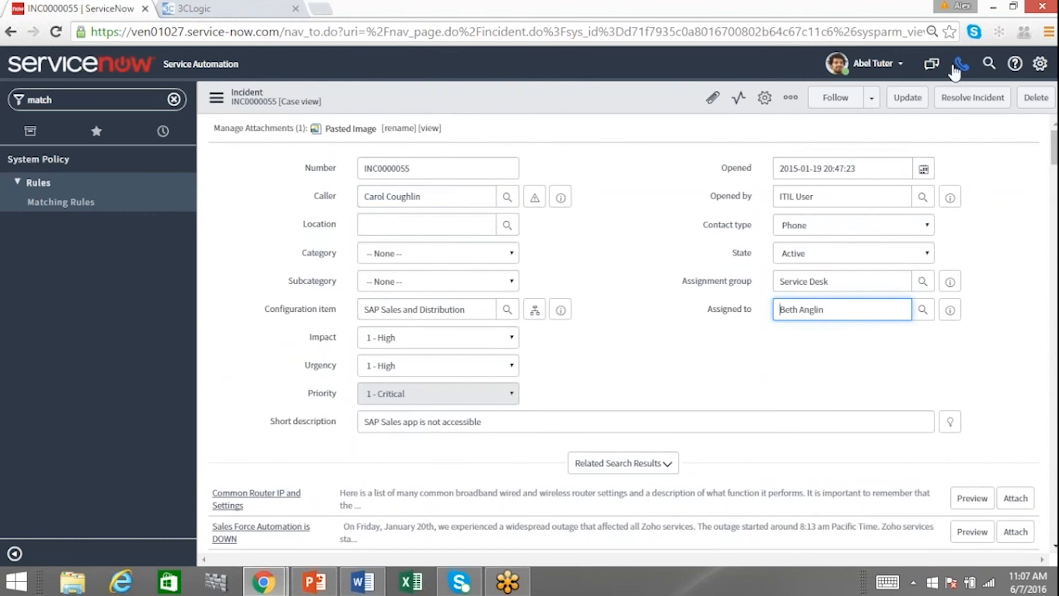
# - Finalize the INC0000055 call with the Issue Resolved result
pyautogui.click(960, 64)
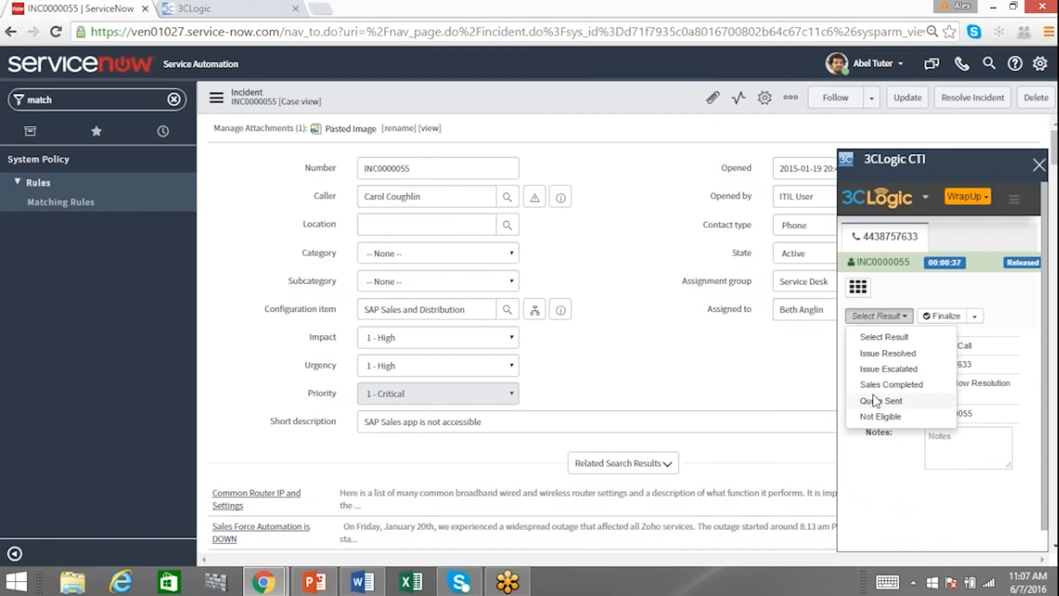
pyautogui.click(887, 353)
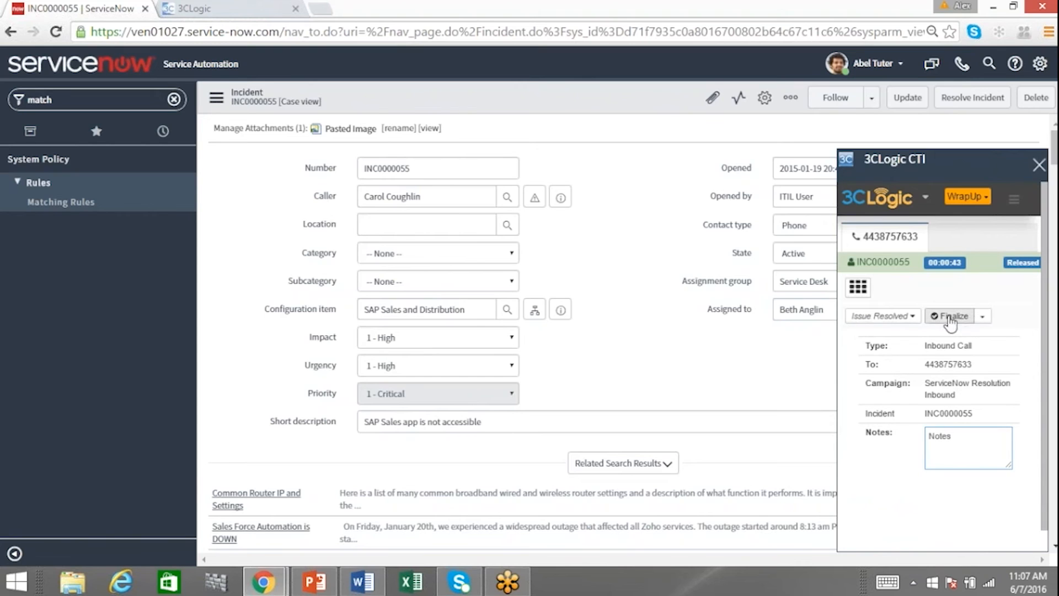
pyautogui.click(951, 316)
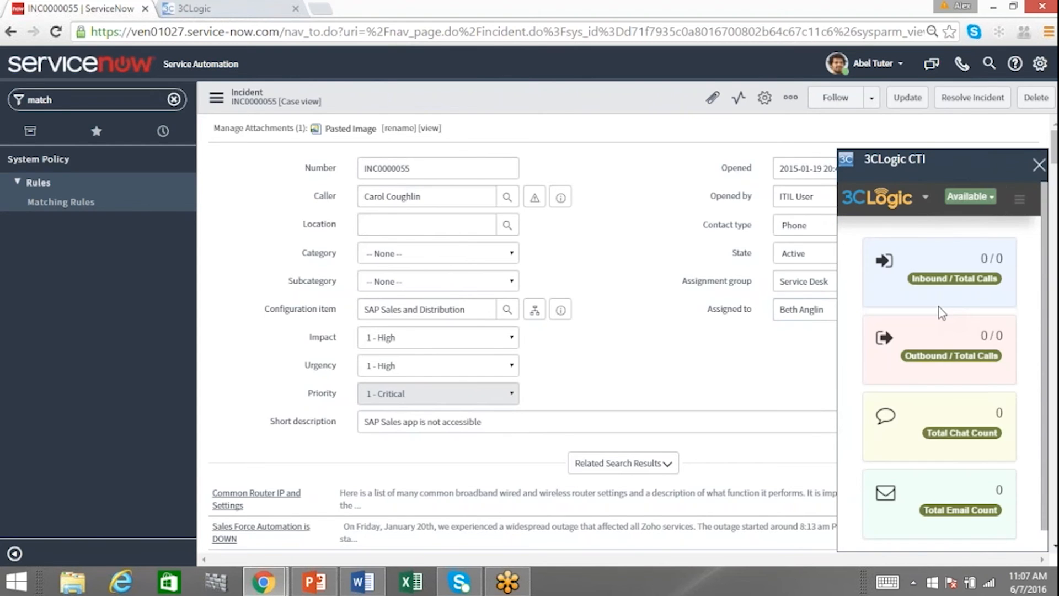
pyautogui.moveTo(1056, 191)
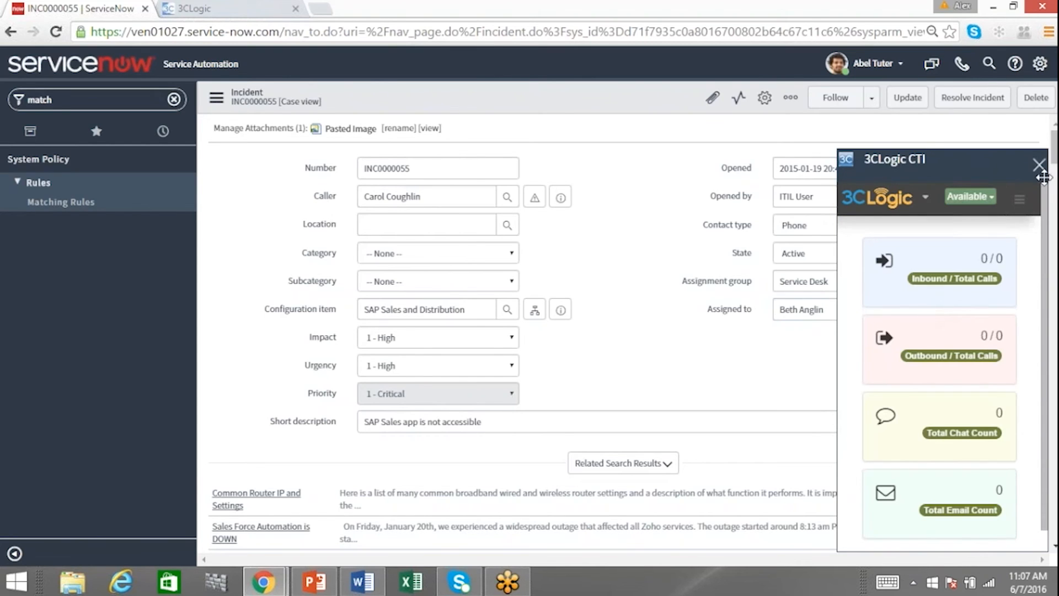
# - Close the CTI panel and open the first record from Customer > Contacts
pyautogui.click(1037, 164)
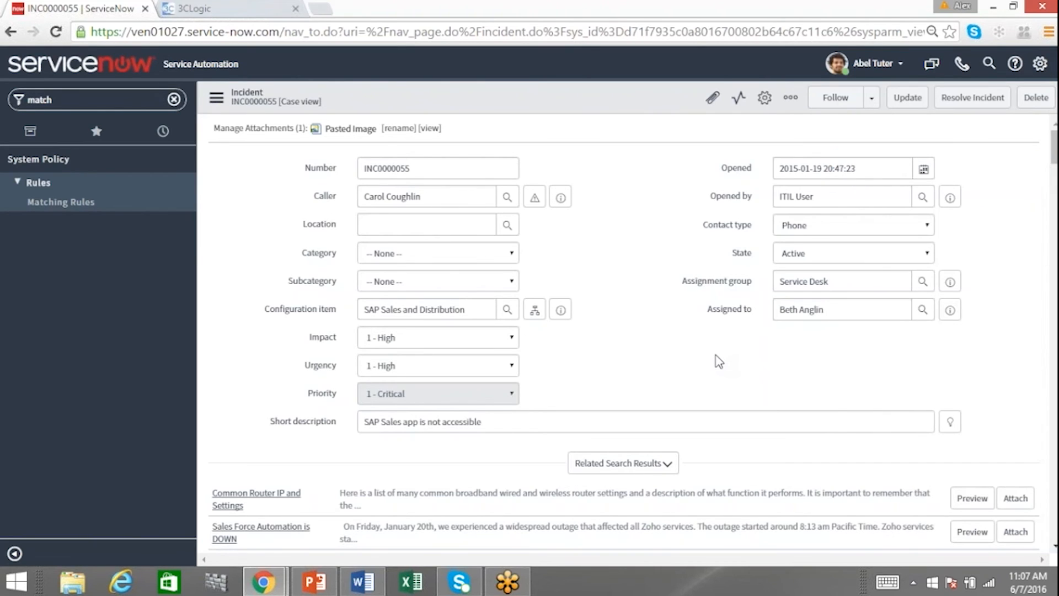
pyautogui.moveTo(549, 231)
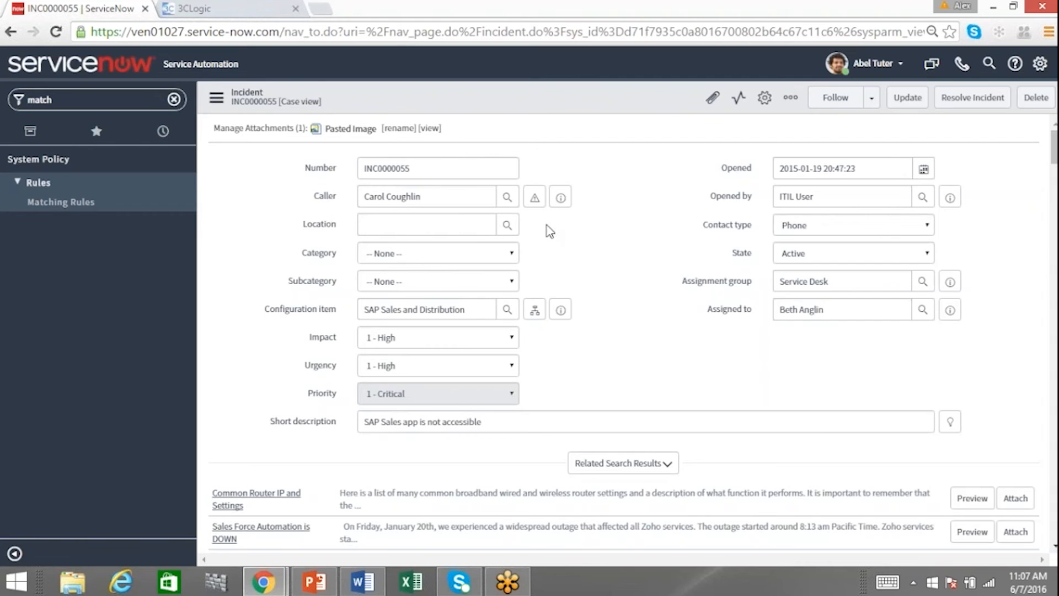
pyautogui.moveTo(732, 450)
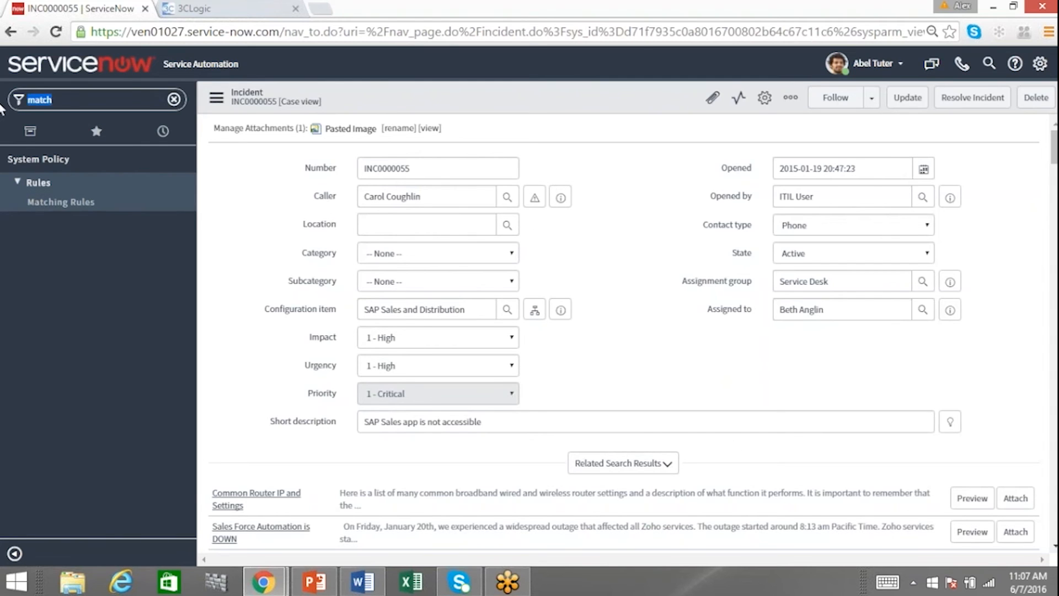
pyautogui.write('contact')
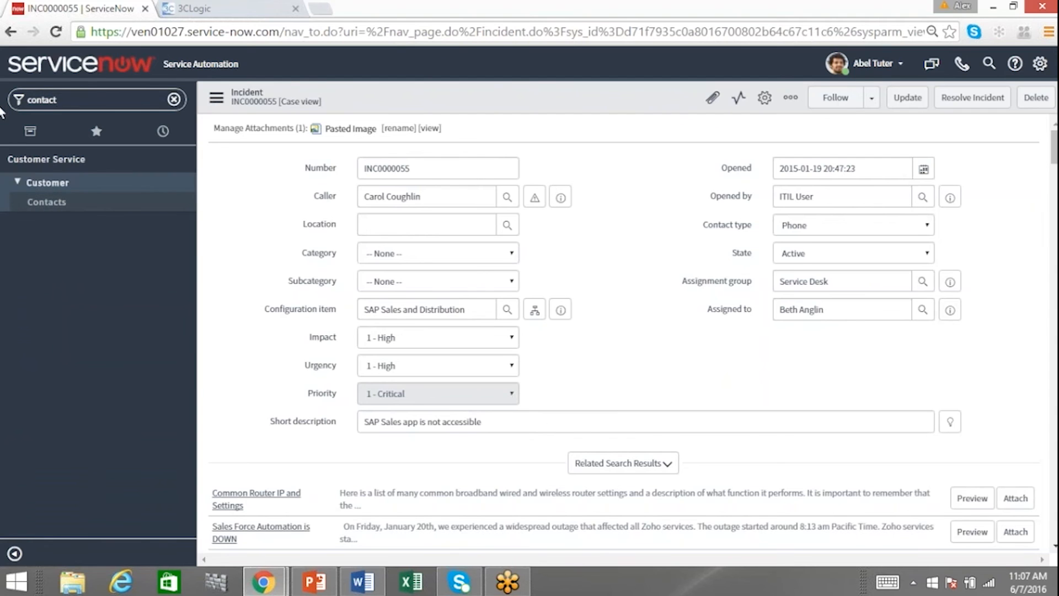
pyautogui.click(46, 202)
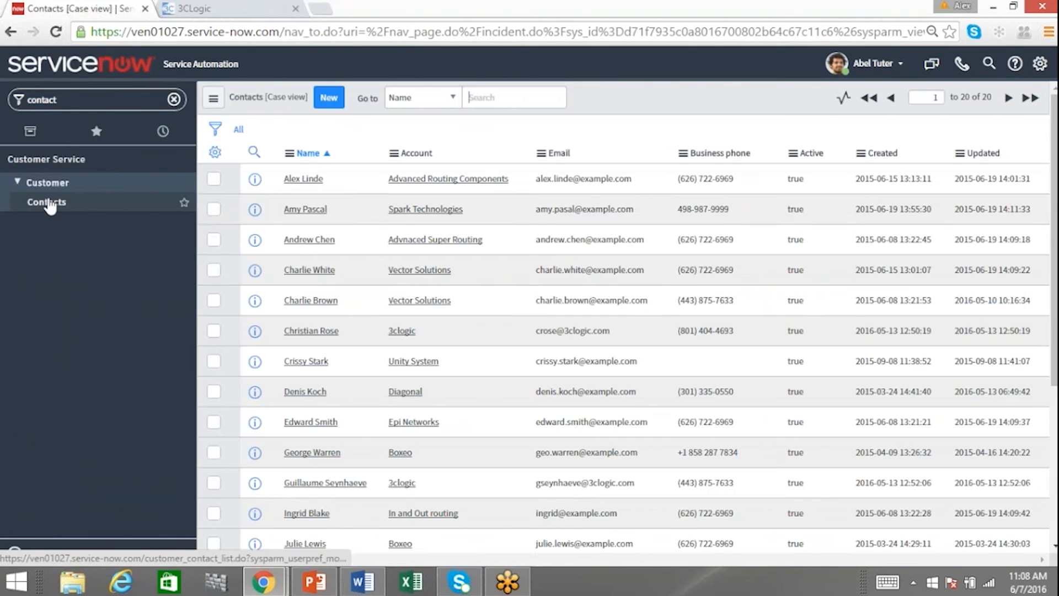
pyautogui.click(47, 202)
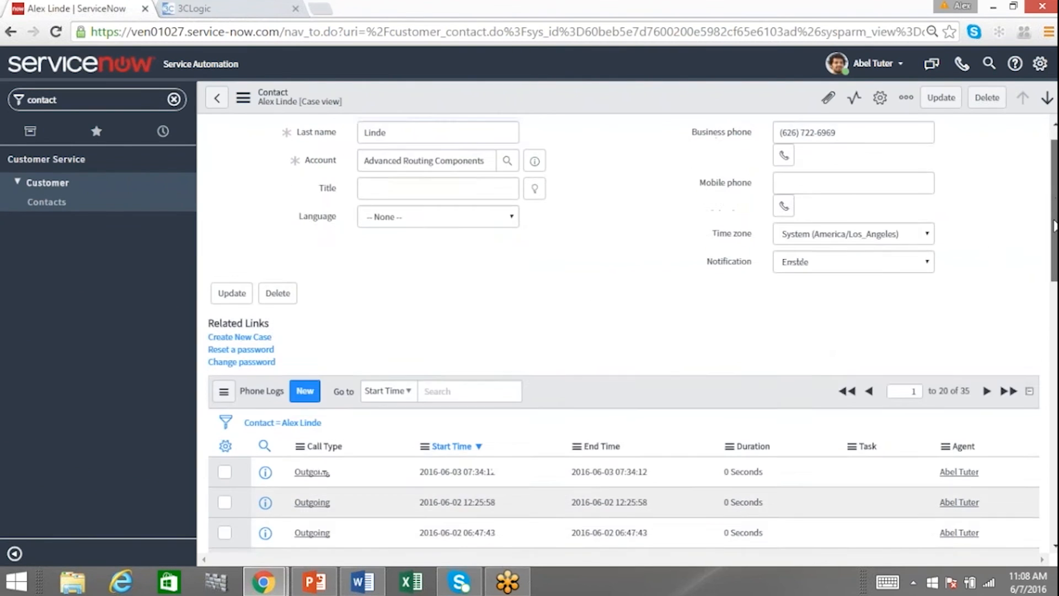
# - Review Alex Linde's Phone Logs list of 35 outgoing calls handled by Abel Tuter
pyautogui.scroll(-3)
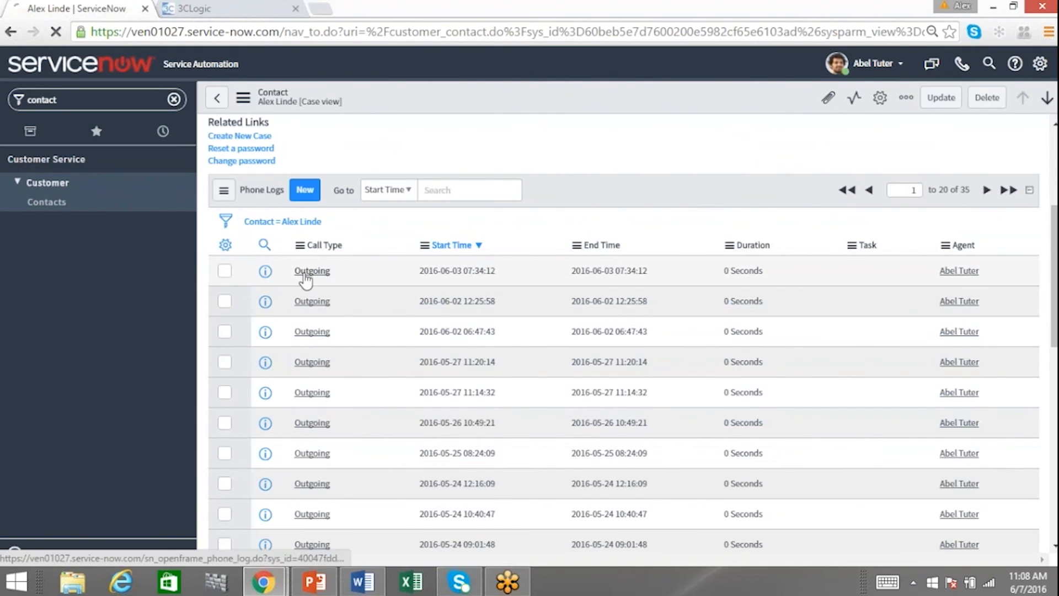
pyautogui.click(311, 272)
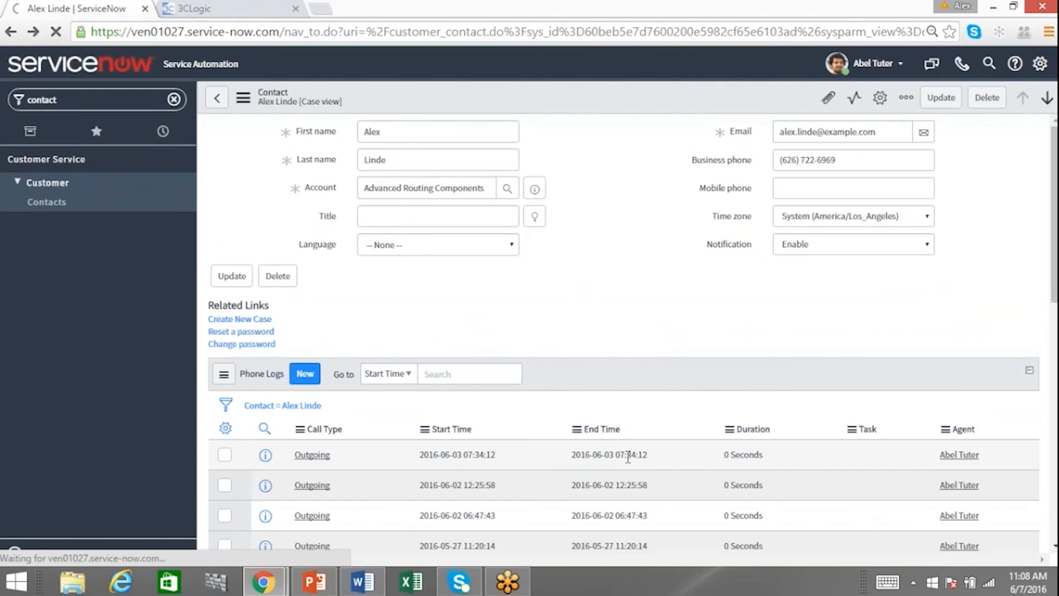
pyautogui.scroll(-3)
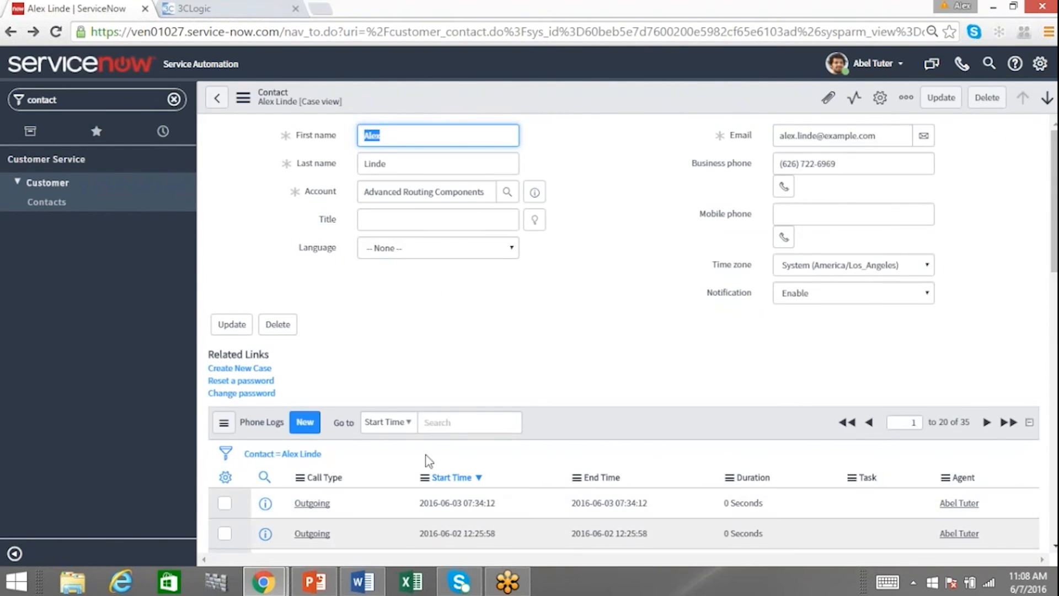
pyautogui.moveTo(574, 499)
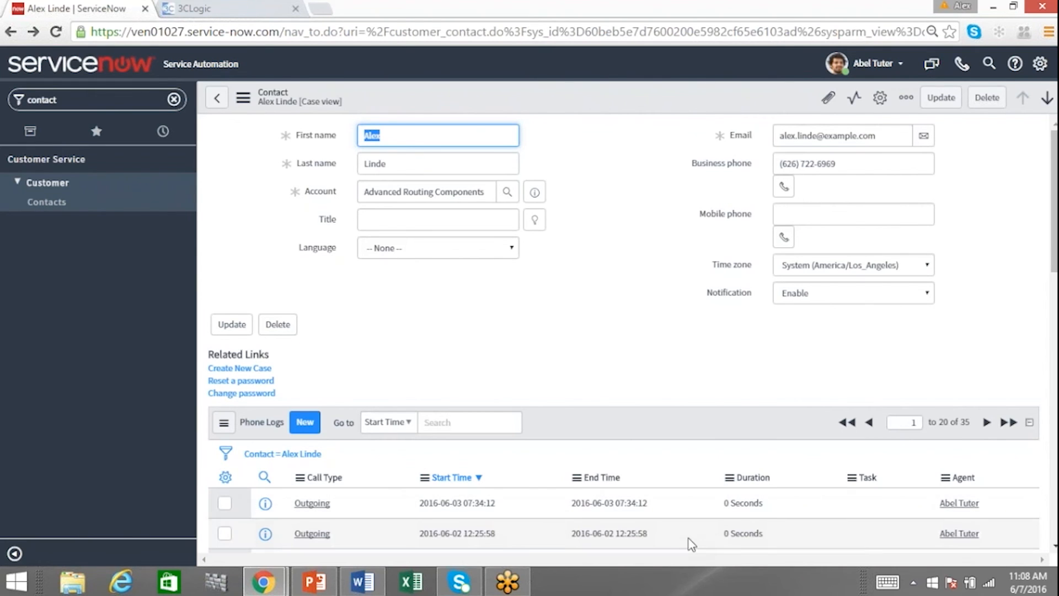
pyautogui.moveTo(865, 510)
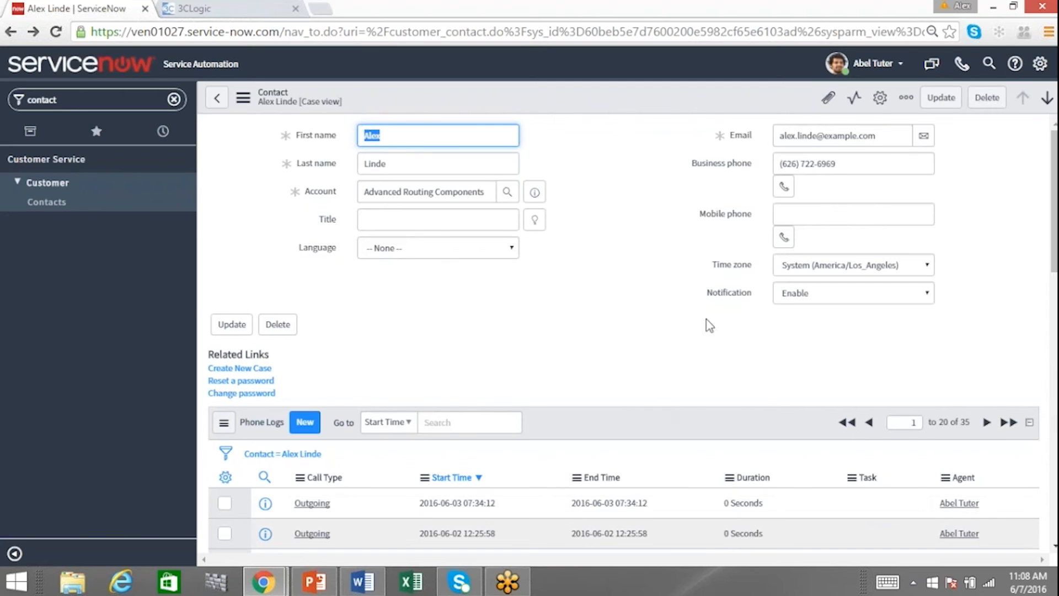
pyautogui.moveTo(611, 278)
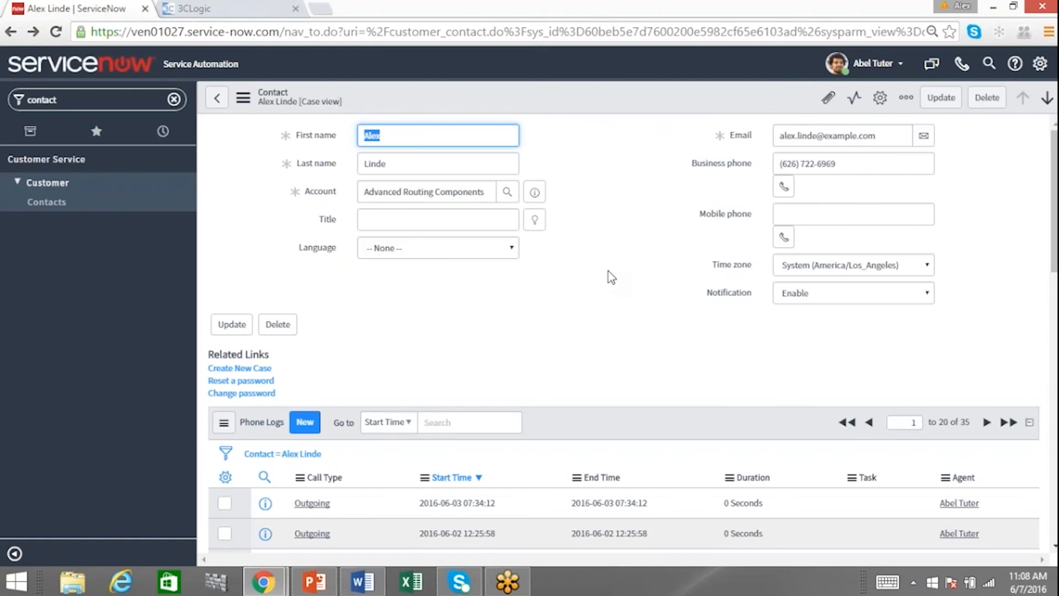
pyautogui.moveTo(615, 269)
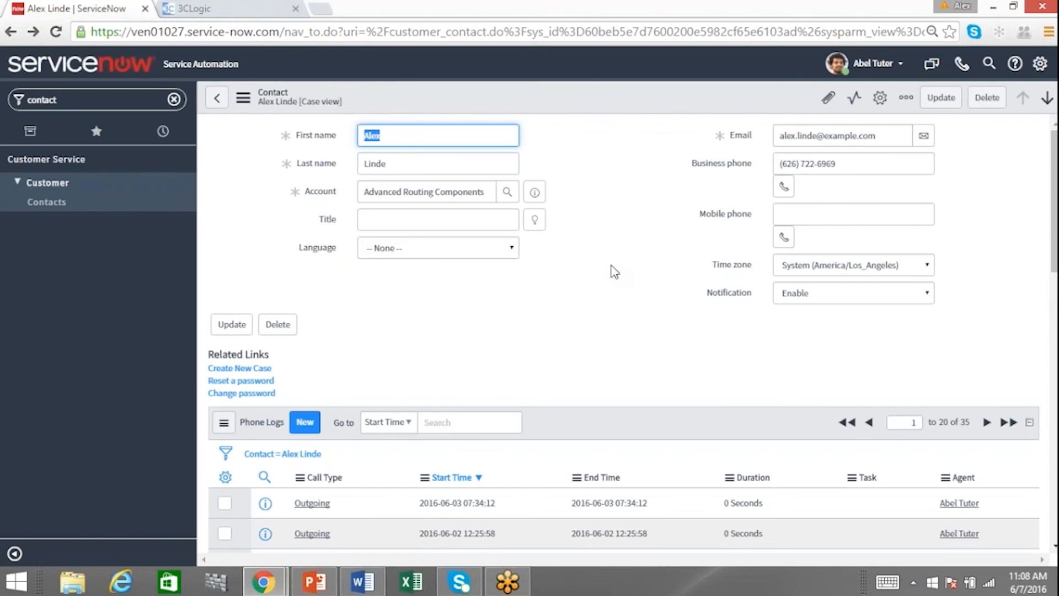
pyautogui.moveTo(605, 273)
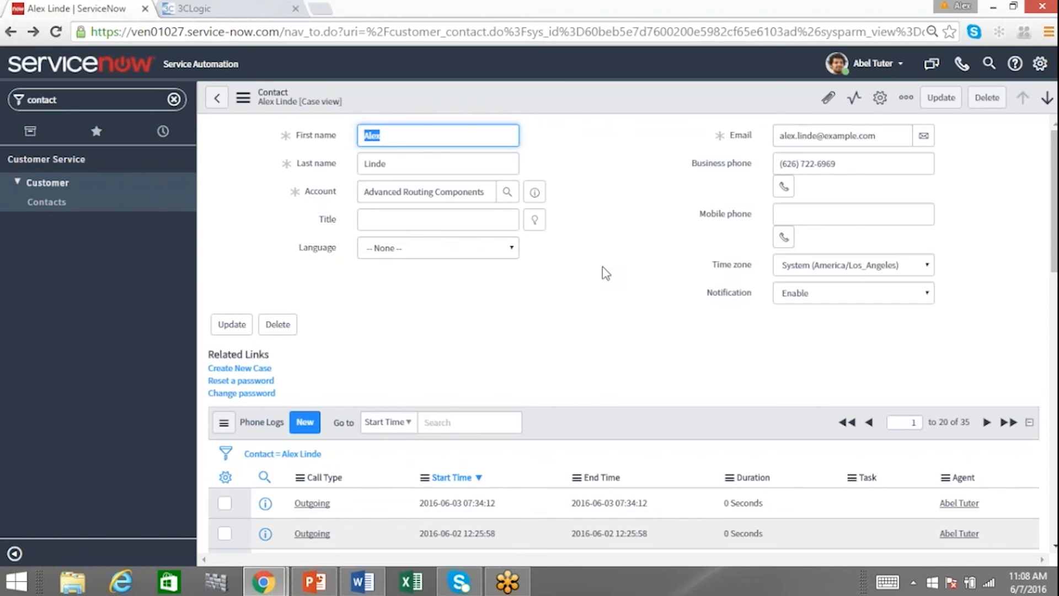
pyautogui.moveTo(609, 279)
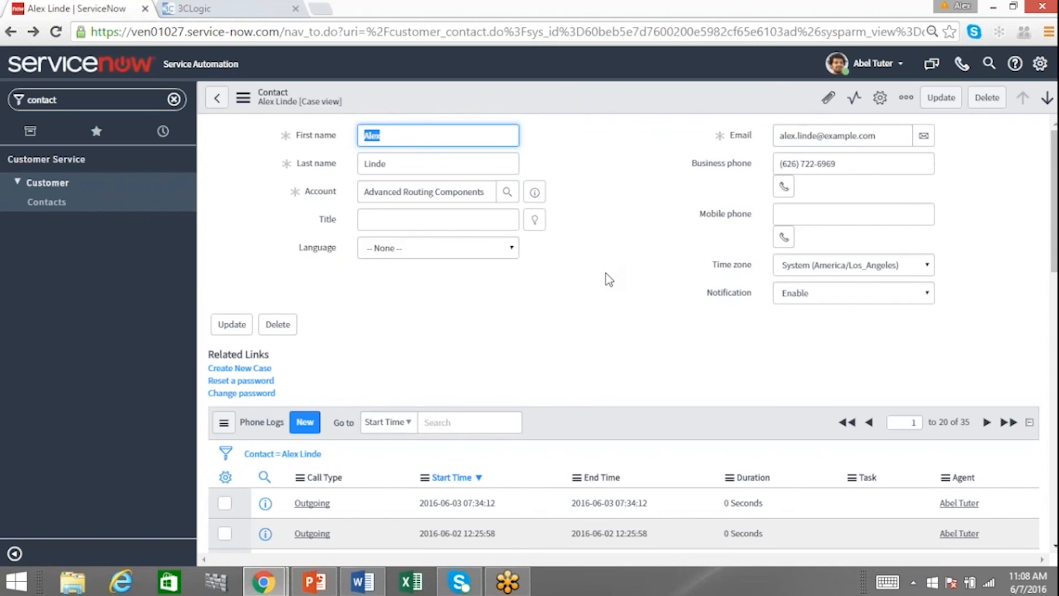
pyautogui.moveTo(783, 187)
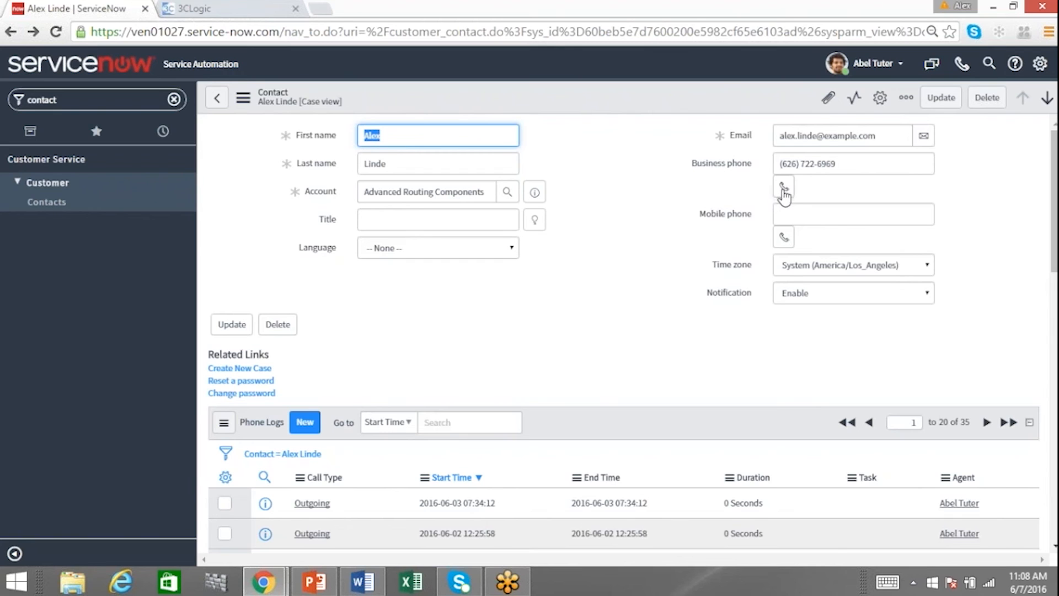
pyautogui.click(783, 187)
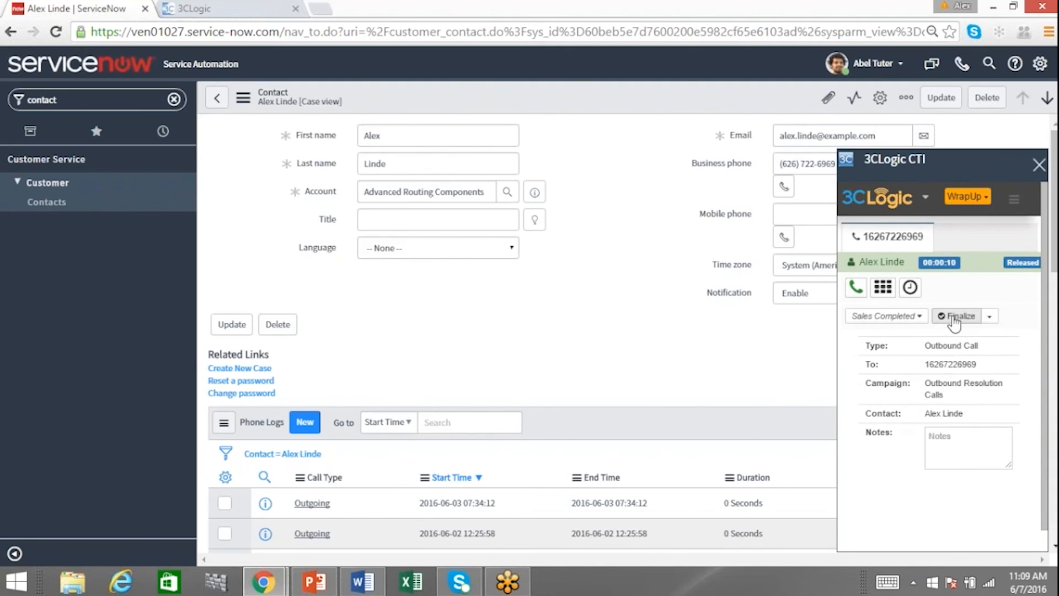
pyautogui.click(959, 315)
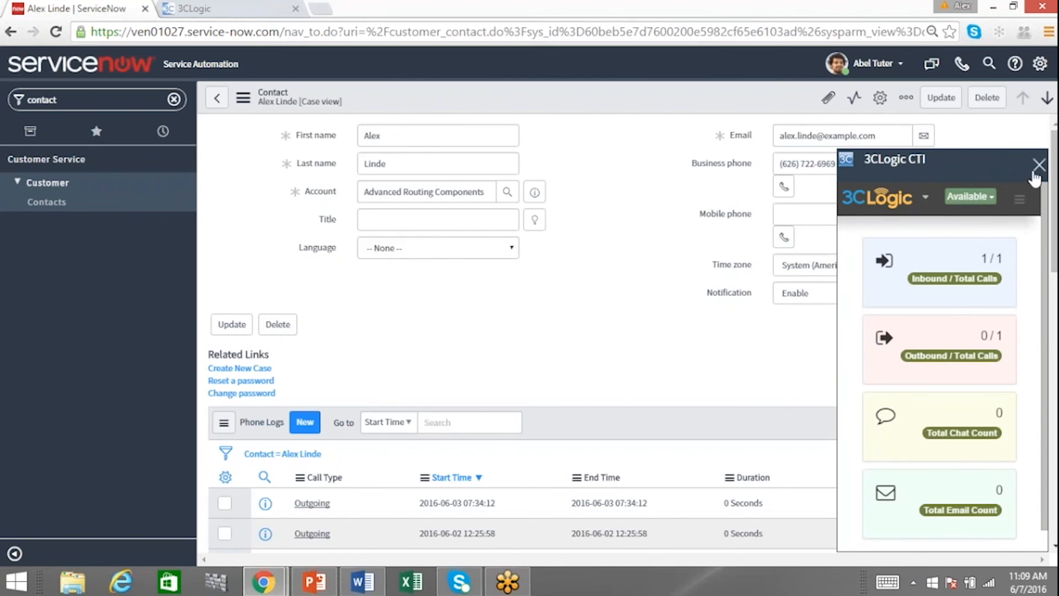
pyautogui.click(1038, 164)
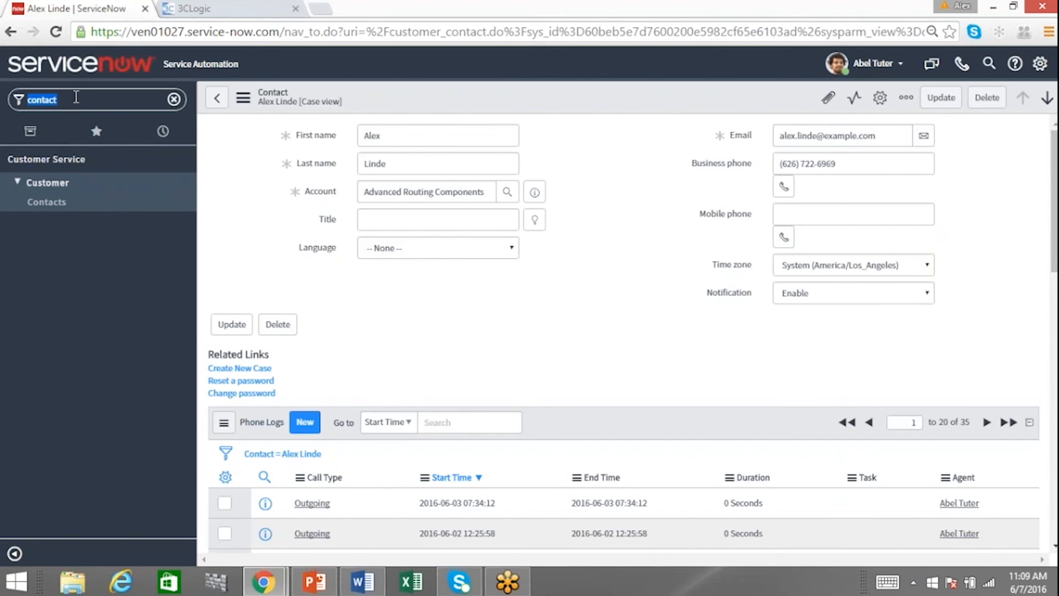
pyautogui.moveTo(130, 112)
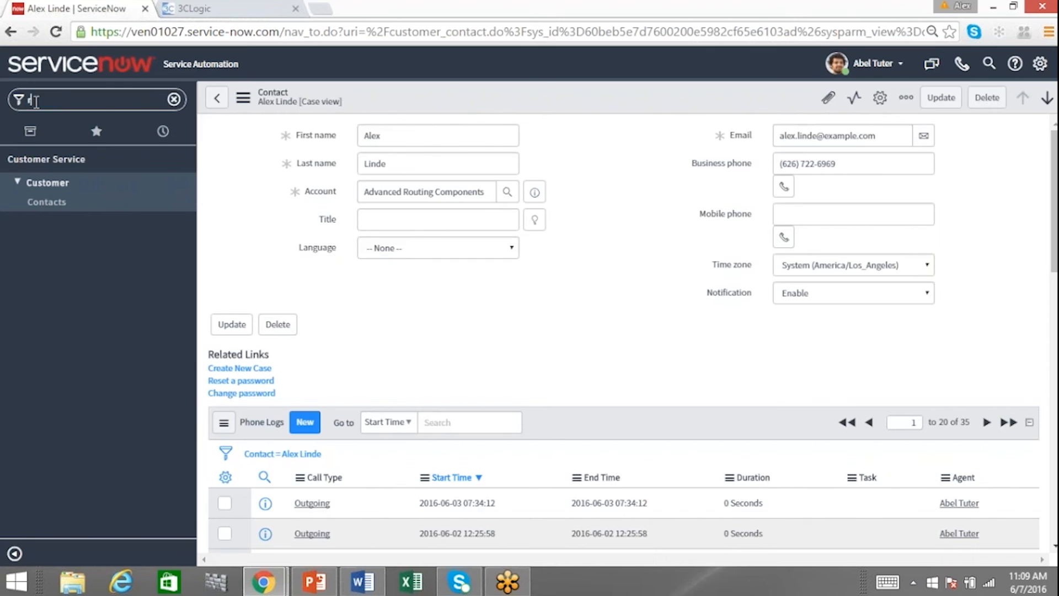
# - From the All reports list, open '3CLogic Agent Total Calls' and hide its description box
pyautogui.write('repo')
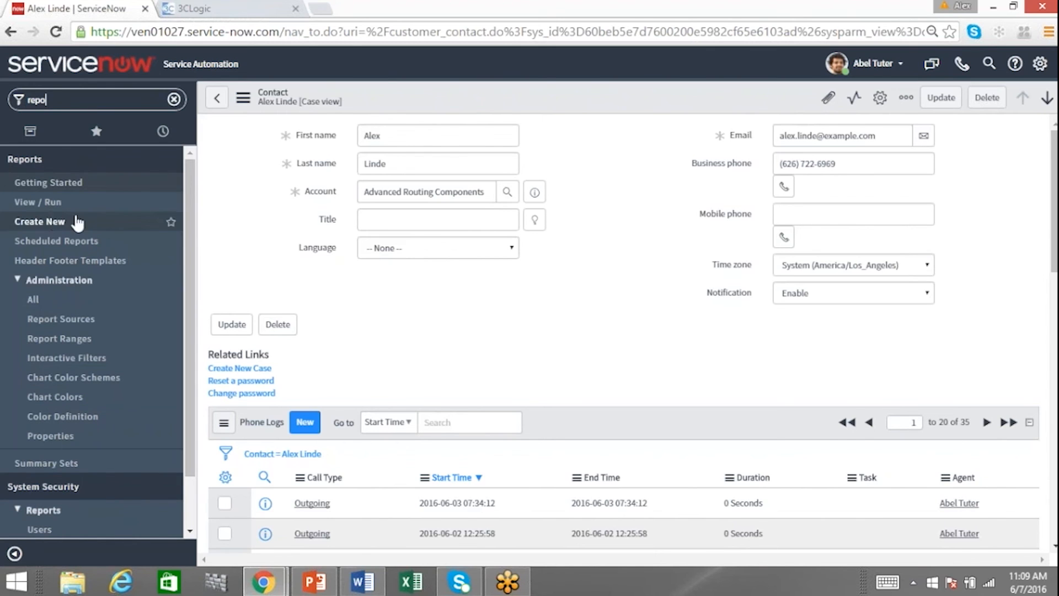
pyautogui.click(33, 202)
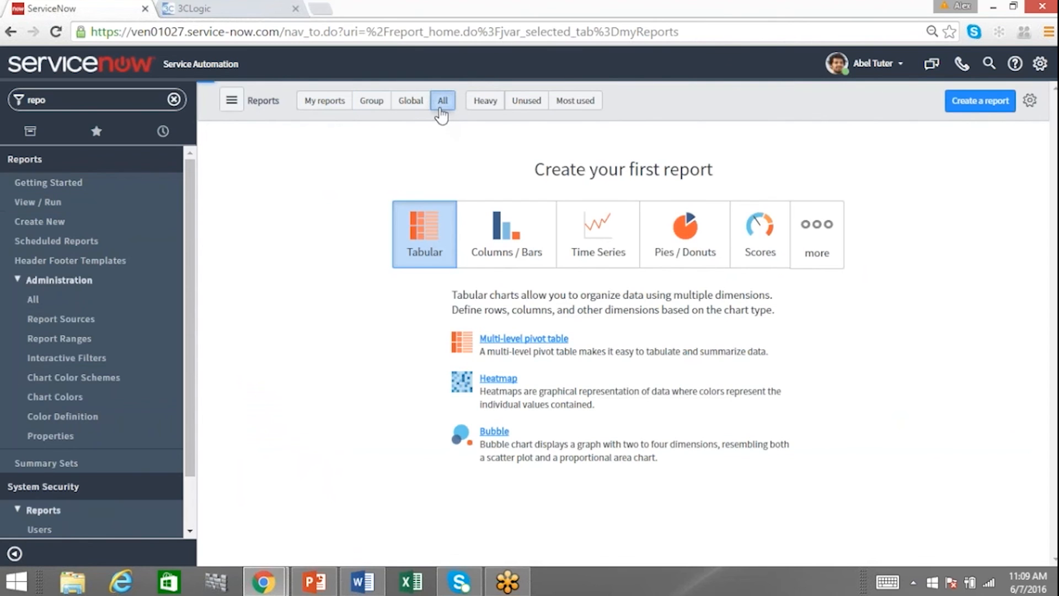
pyautogui.click(442, 101)
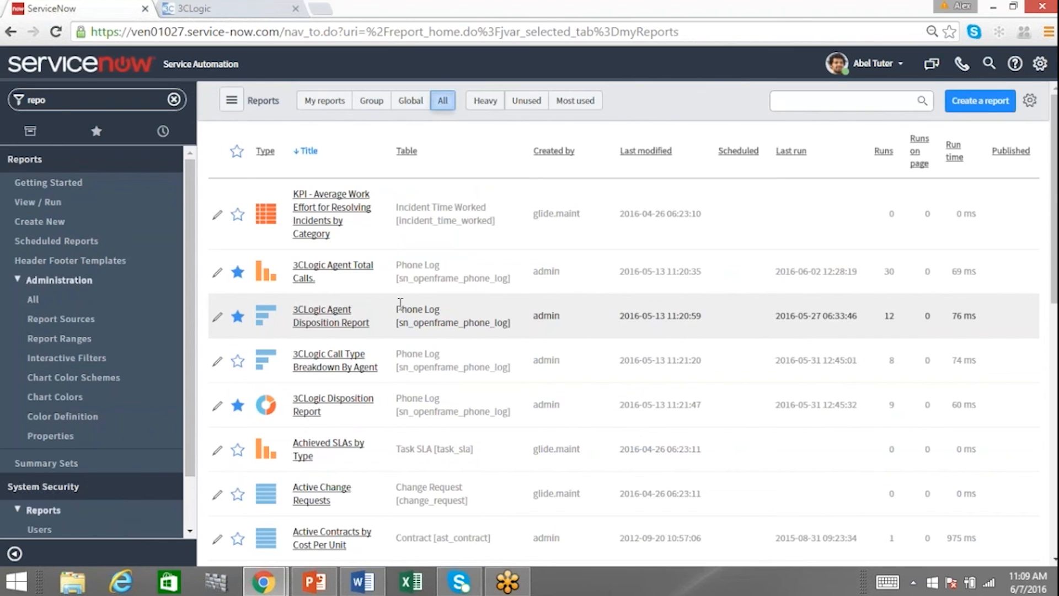
pyautogui.moveTo(339, 315)
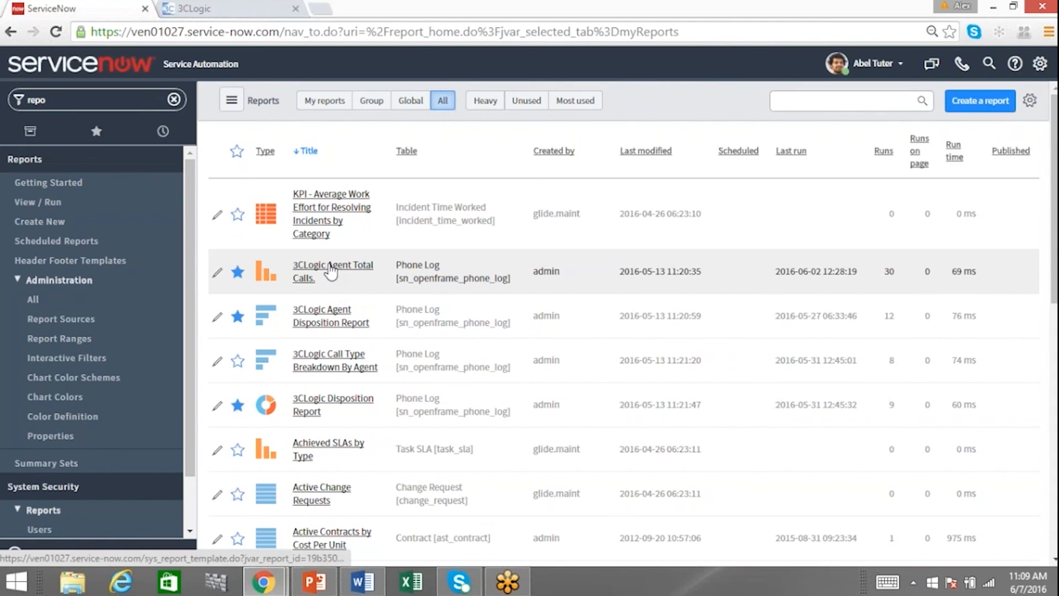
pyautogui.click(332, 271)
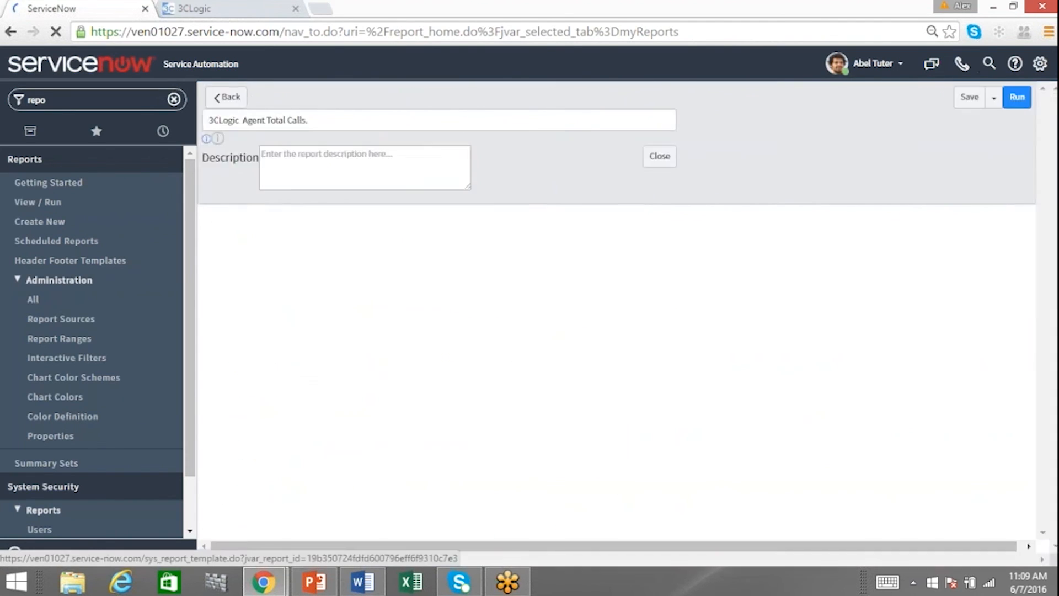
pyautogui.click(659, 156)
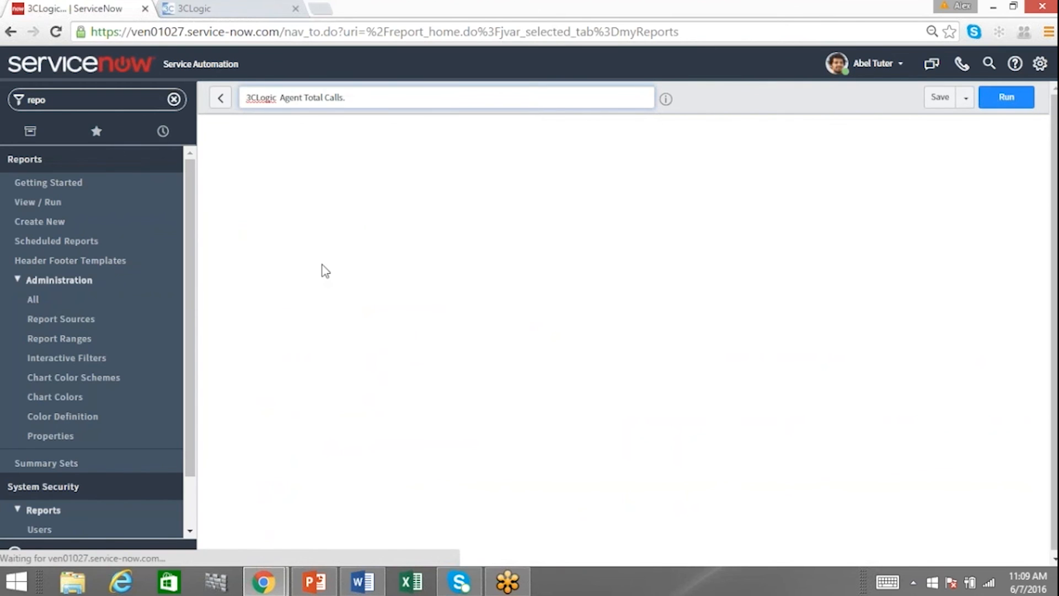
# - Run the report and view the bar chart of phone-log counts grouped by Agent
pyautogui.click(1006, 97)
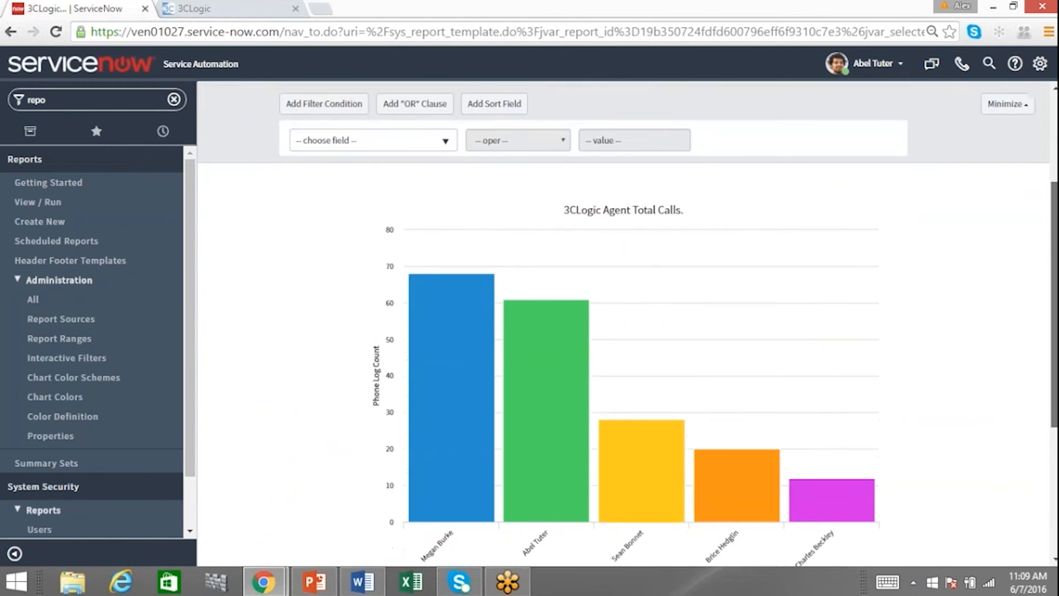
pyautogui.scroll(-3)
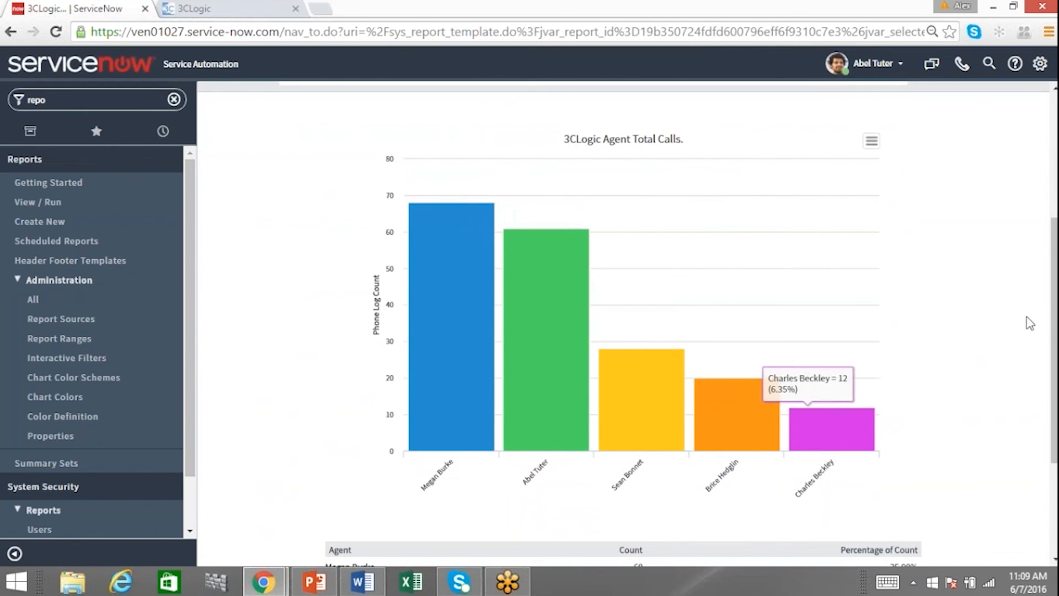
pyautogui.scroll(-3)
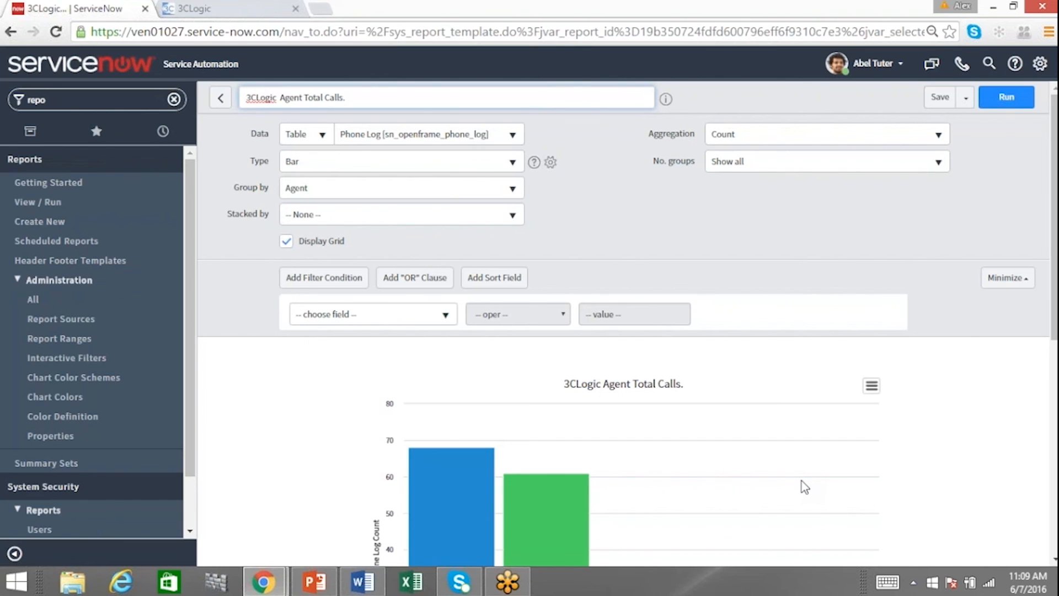
pyautogui.moveTo(520, 423)
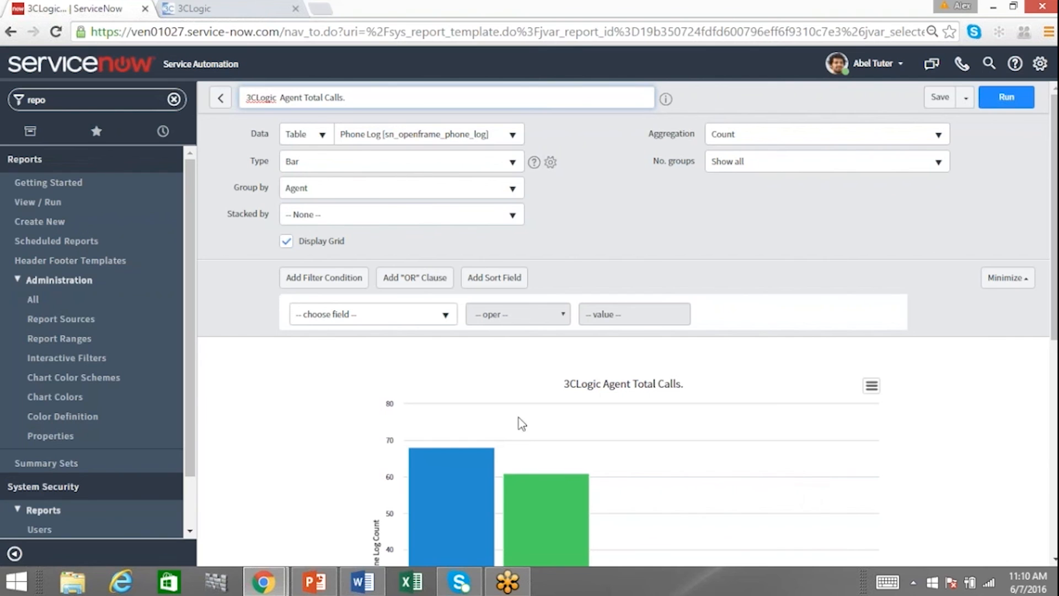
pyautogui.moveTo(126, 78)
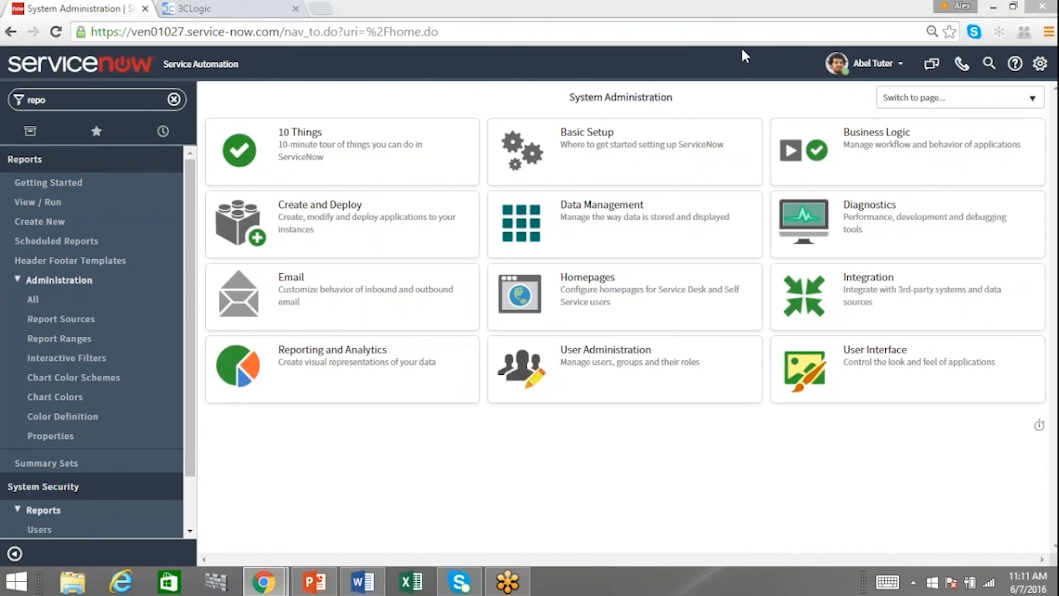
pyautogui.moveTo(636, 189)
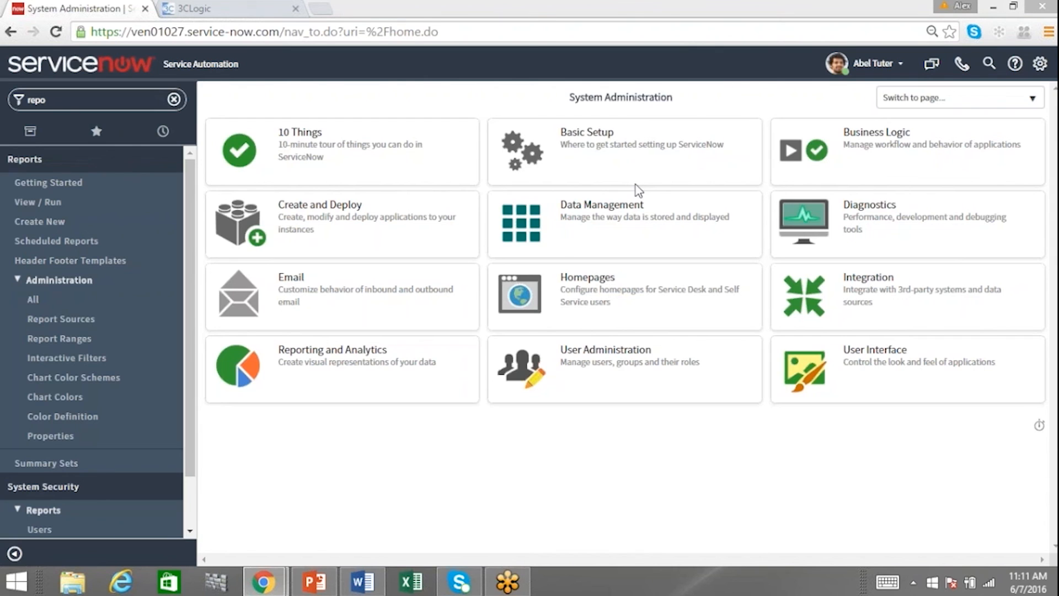